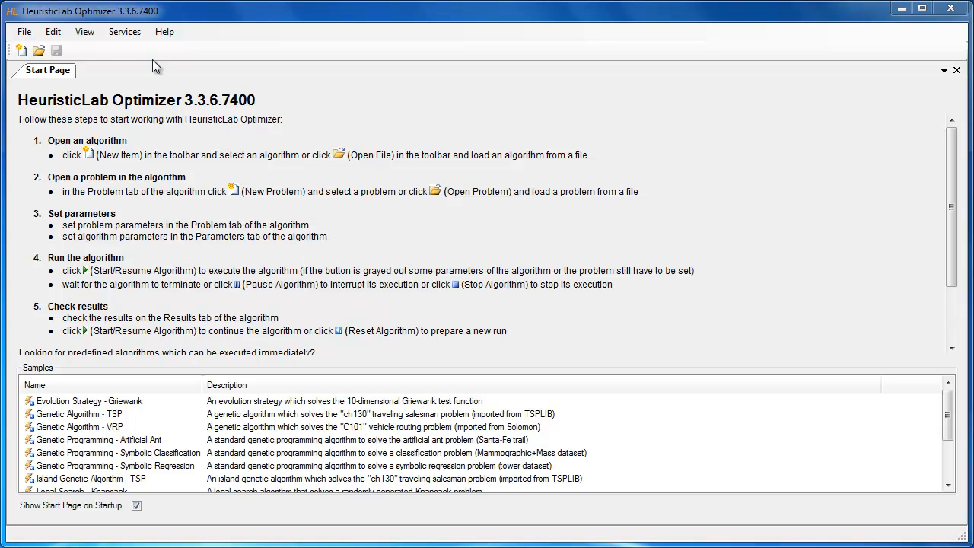
mouse_move(242, 255)
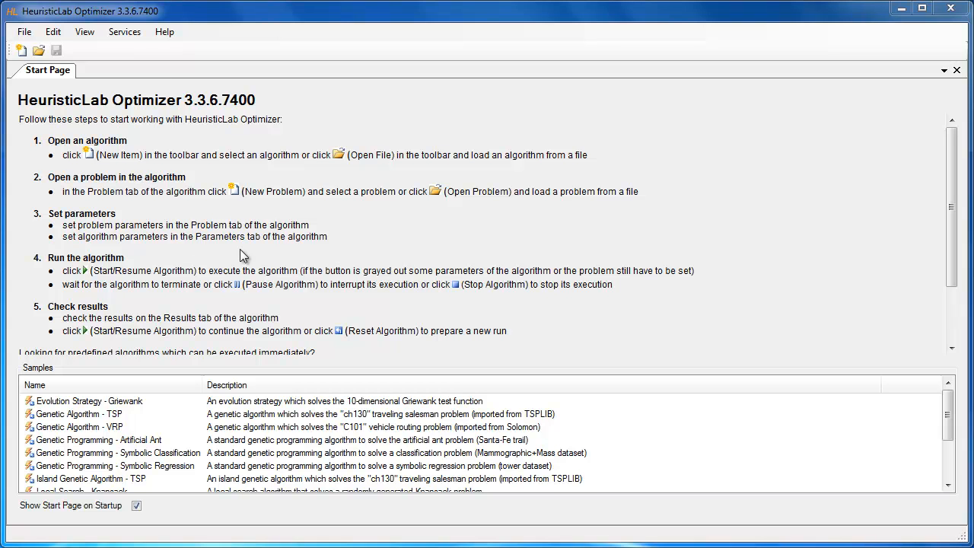
Step: Open the Genetic Algorithm - TSP sample and restore it as a document tab
scroll("down", 3)
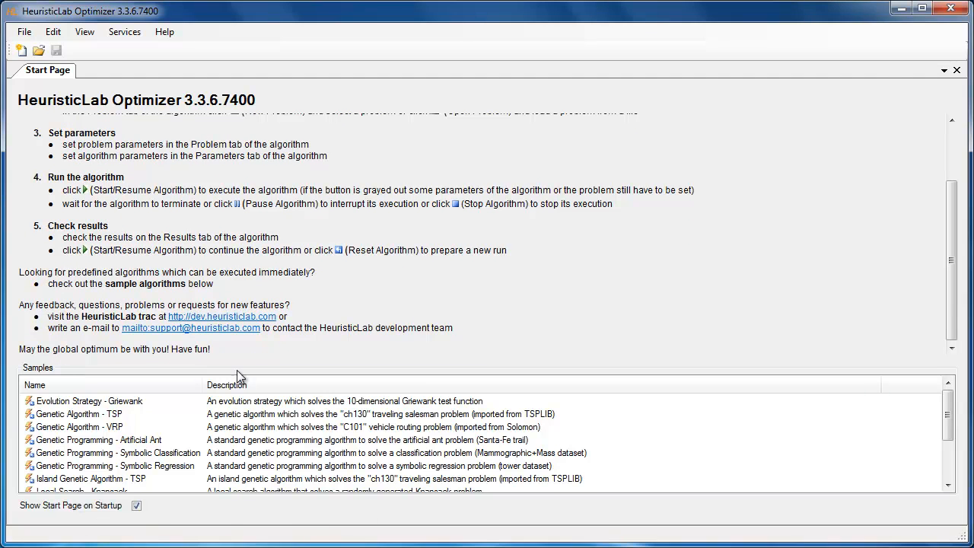
scroll("down", 3)
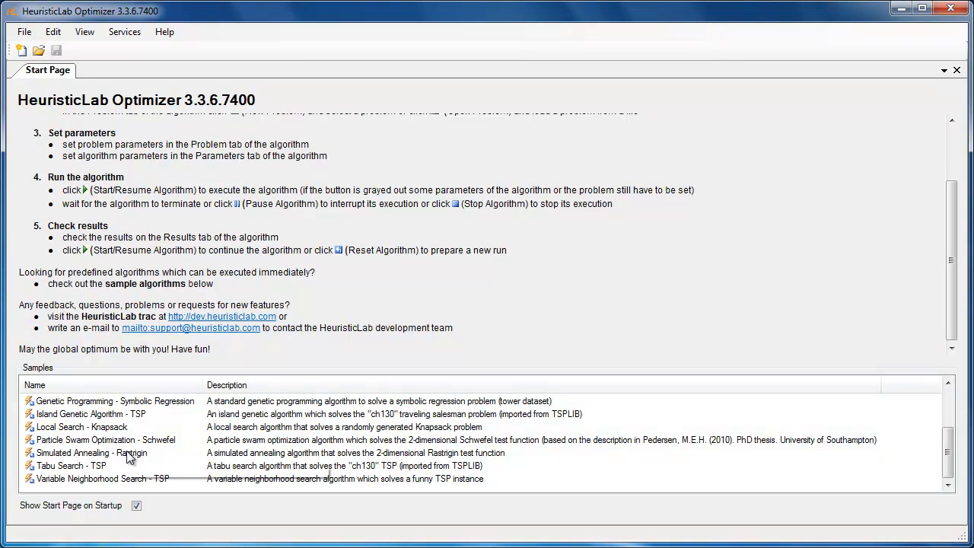
left_click(91, 452)
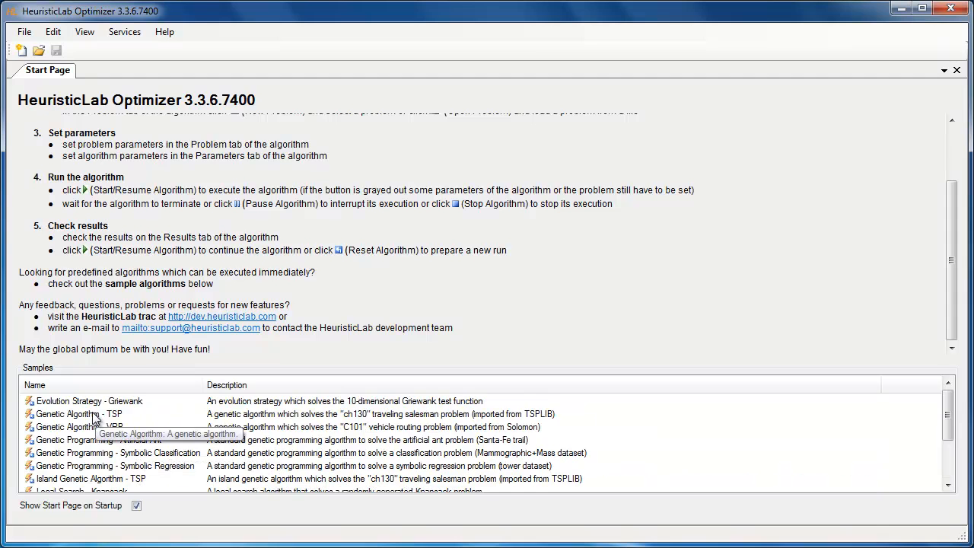
double_click(78, 413)
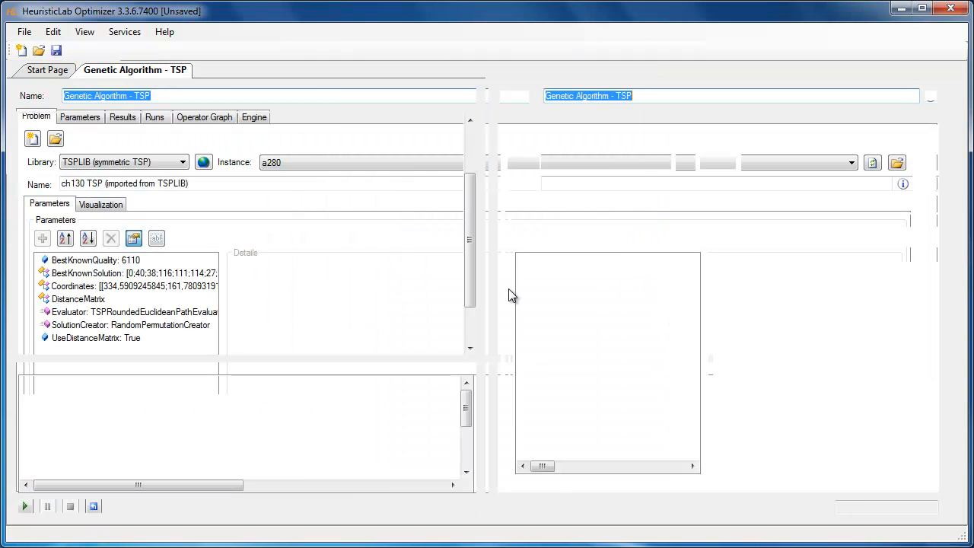
left_click(47, 70)
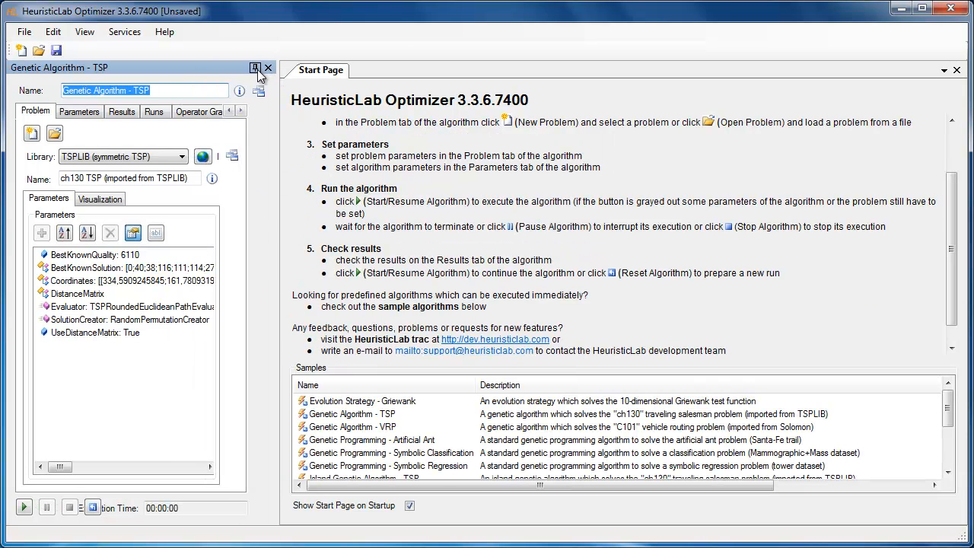
left_click(256, 68)
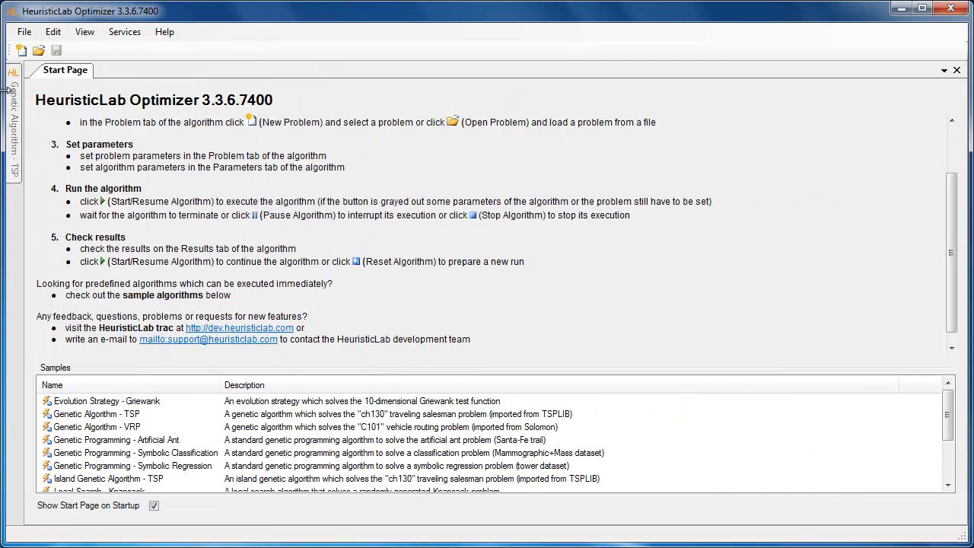
double_click(97, 414)
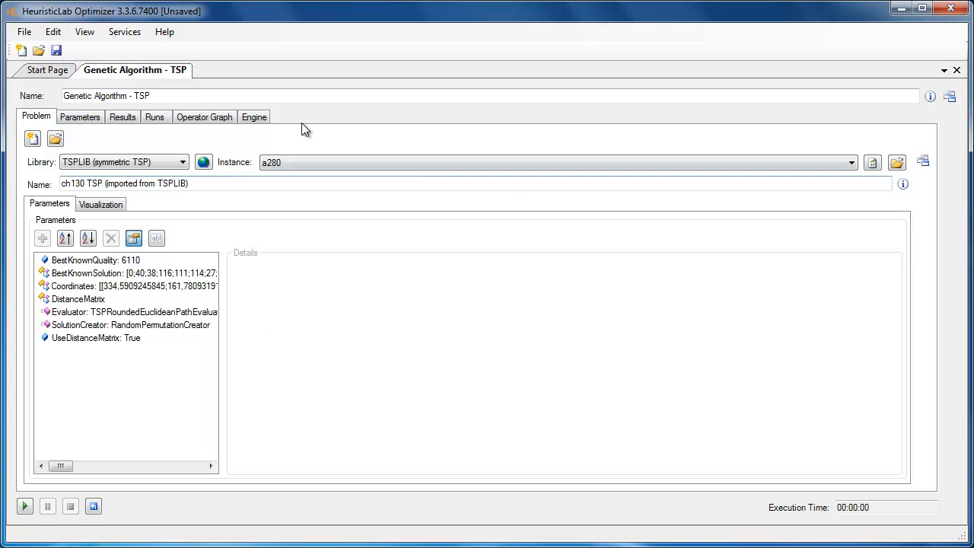
mouse_move(112, 142)
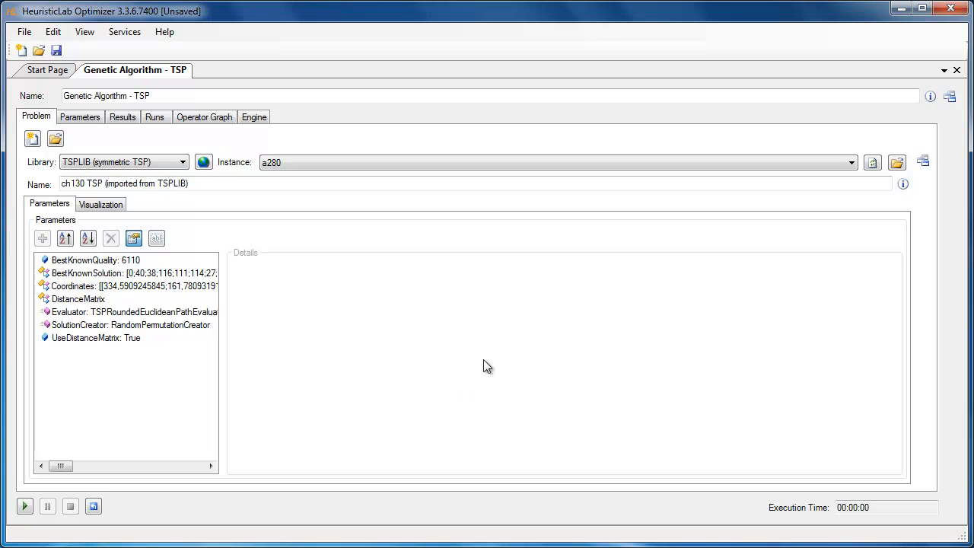
mouse_move(47, 221)
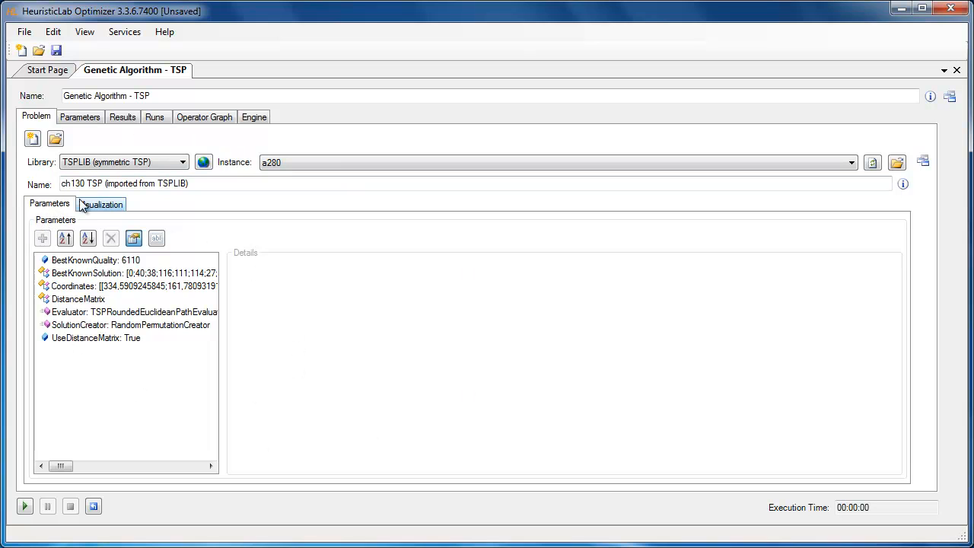
Step: Check the problem's BestKnownQuality, then show the algorithm's Parameters list
left_click(95, 259)
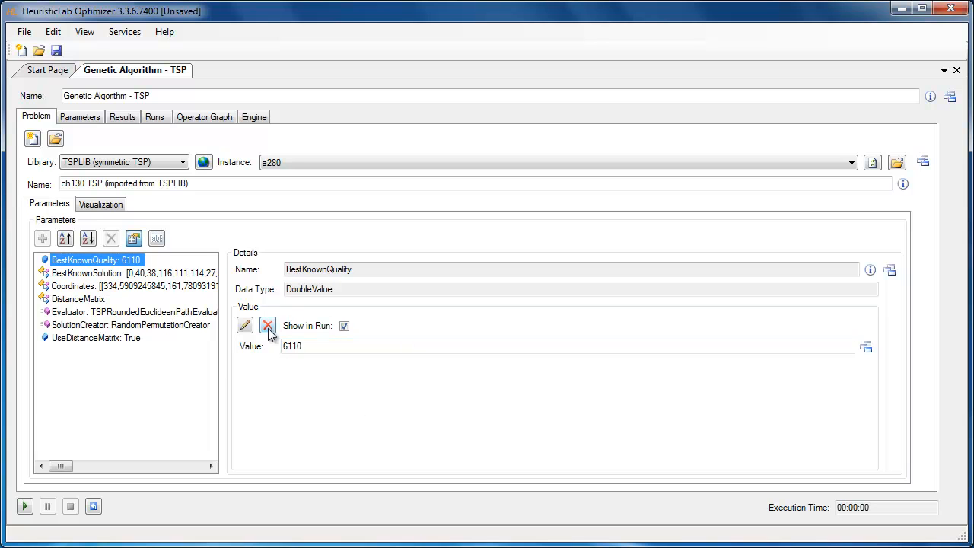
mouse_move(274, 349)
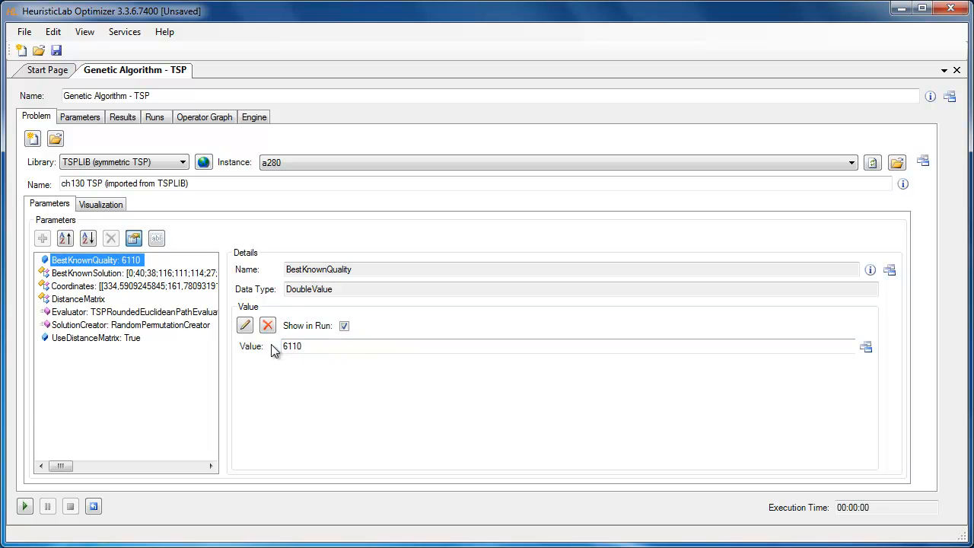
mouse_move(152, 217)
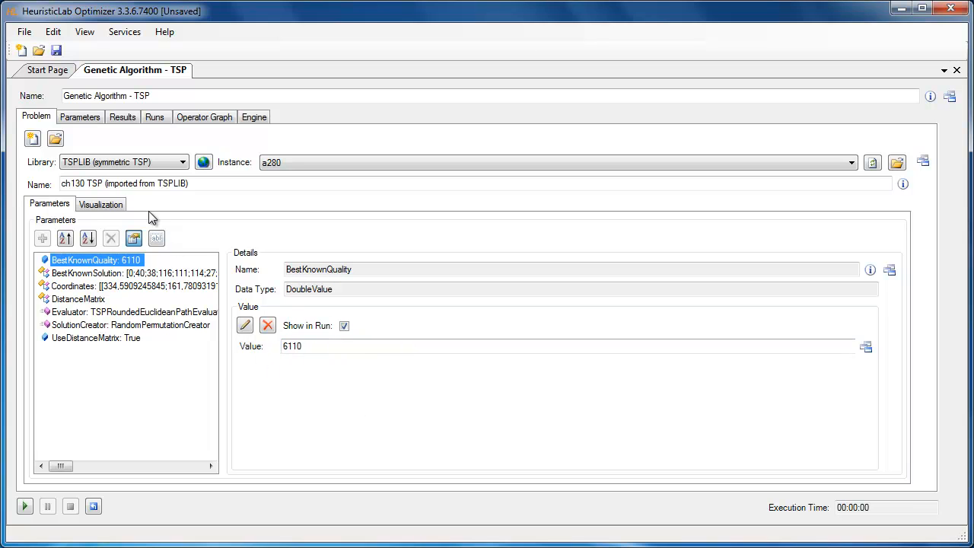
left_click(80, 116)
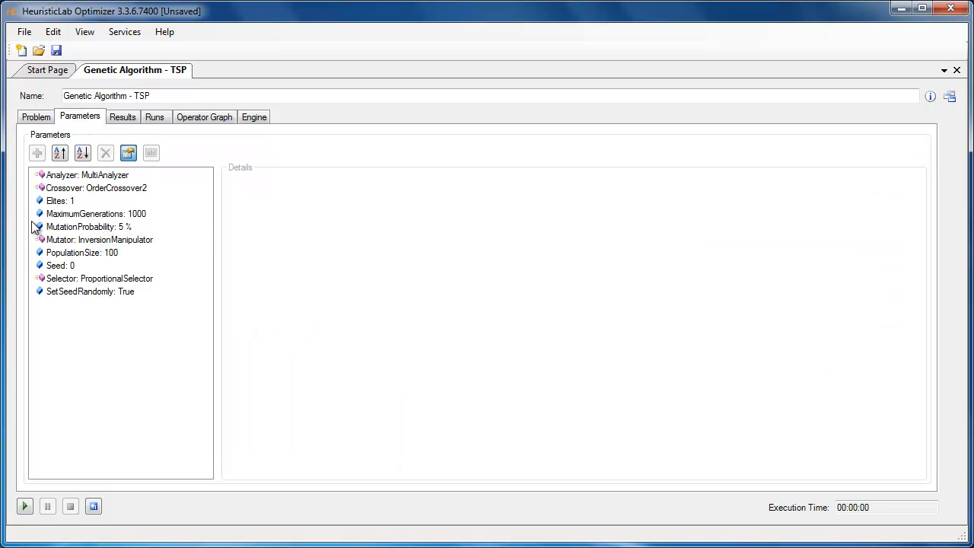
mouse_move(99, 227)
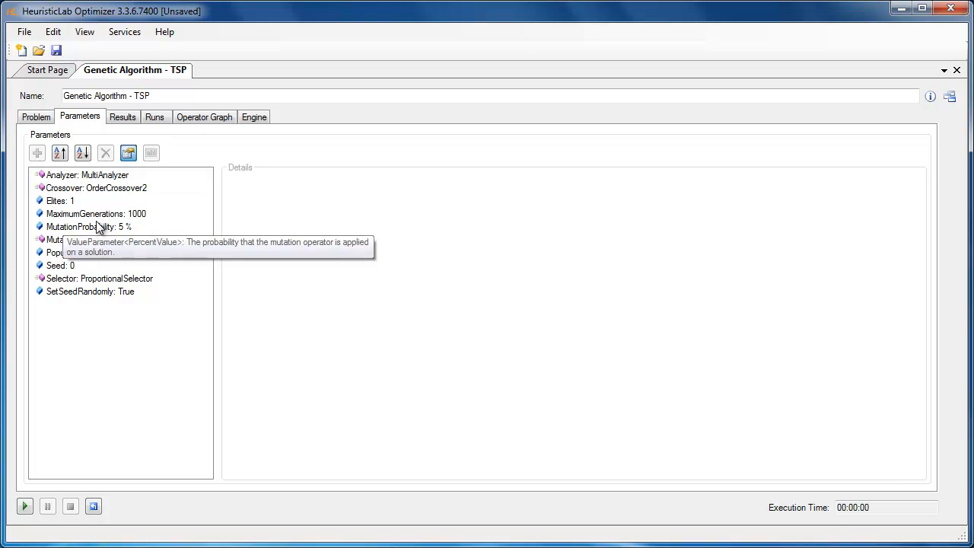
Step: Change MaximumGenerations to 5000 in its own parameter view
left_click(96, 213)
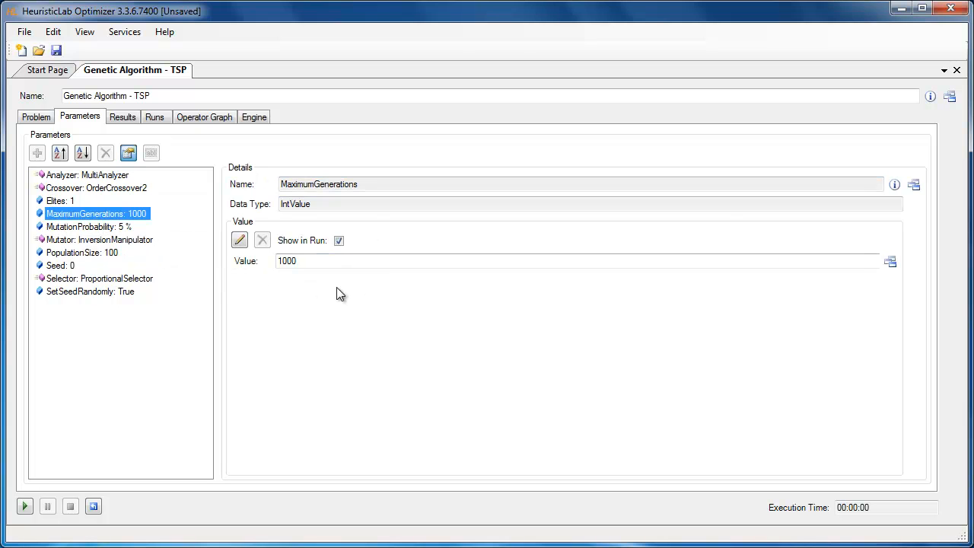
mouse_move(223, 184)
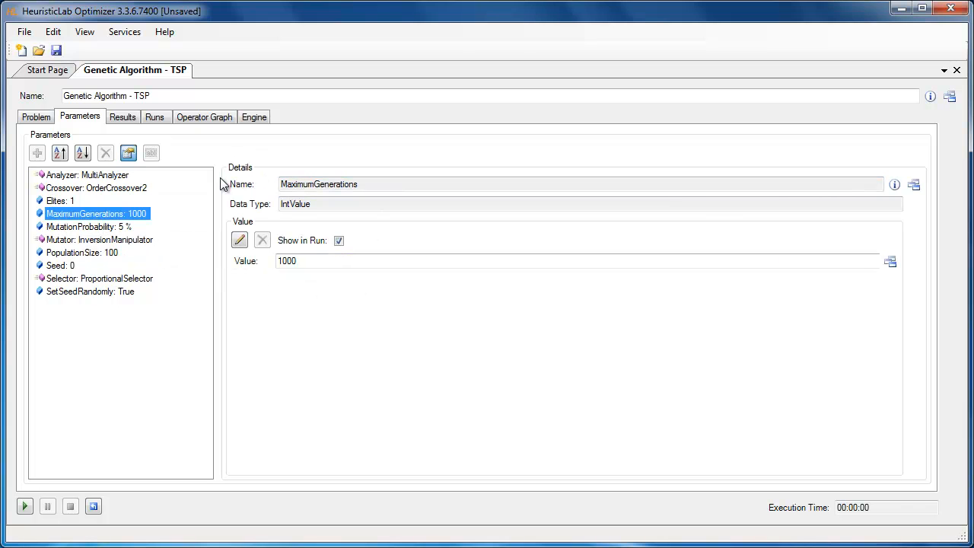
mouse_move(175, 232)
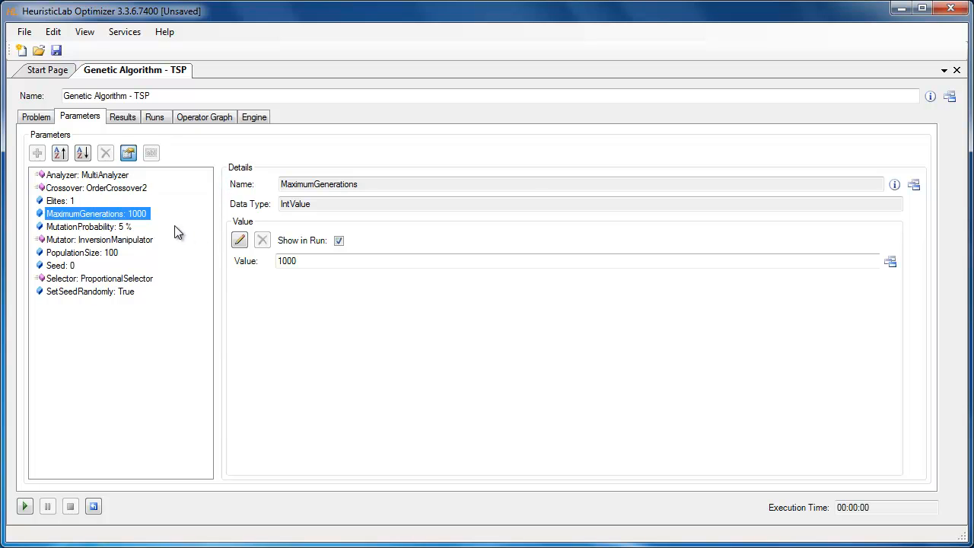
mouse_move(98, 219)
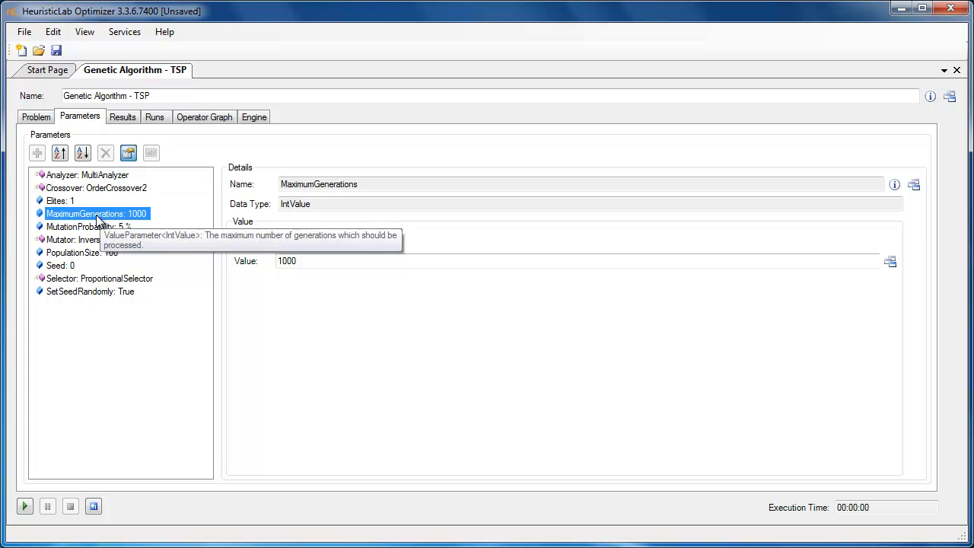
double_click(96, 213)
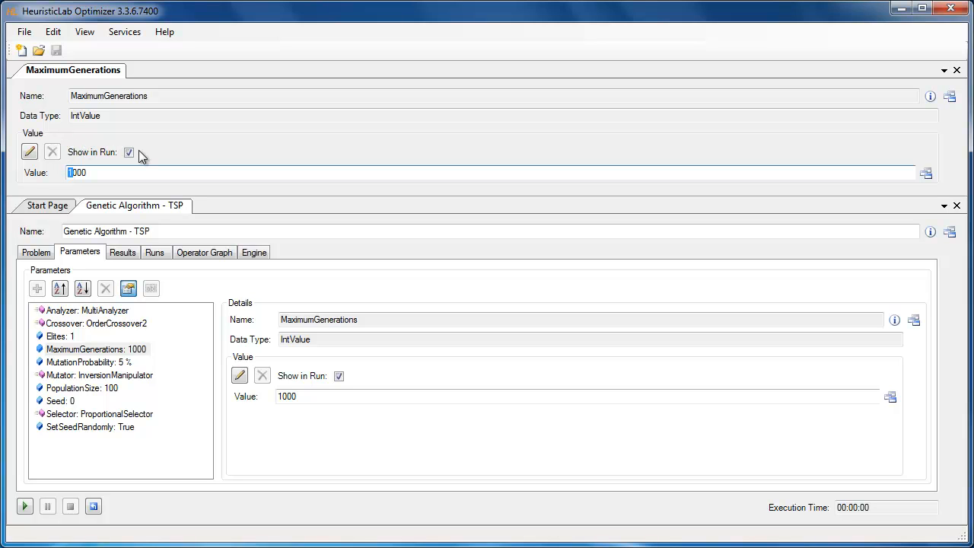
type("5")
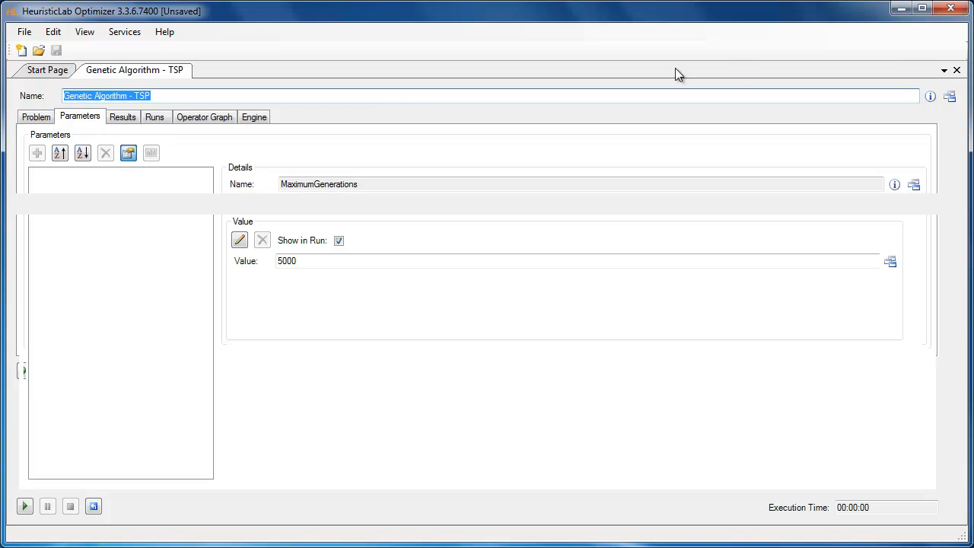
Step: Run the genetic algorithm, pause it, and view Qualities as a StringConvertibleMatrix table
left_click(95, 213)
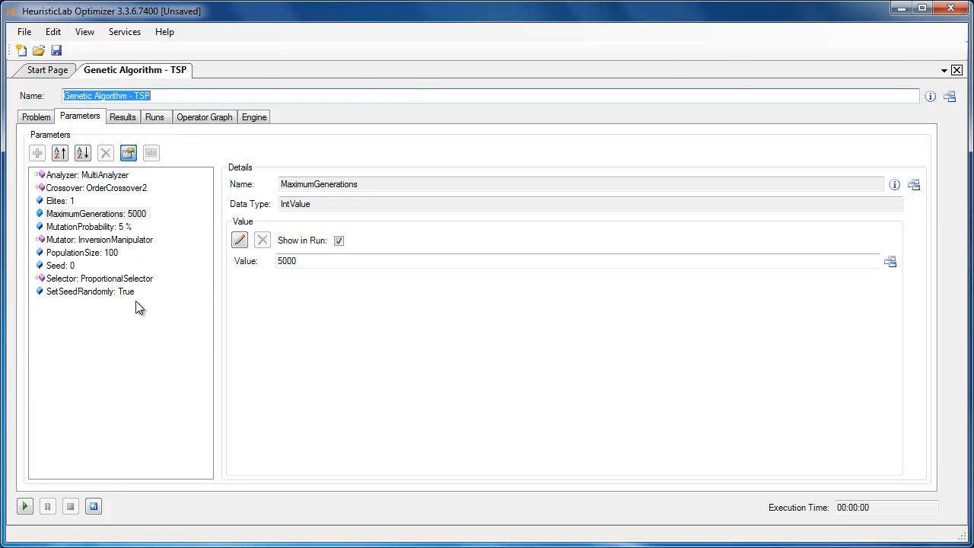
mouse_move(59, 464)
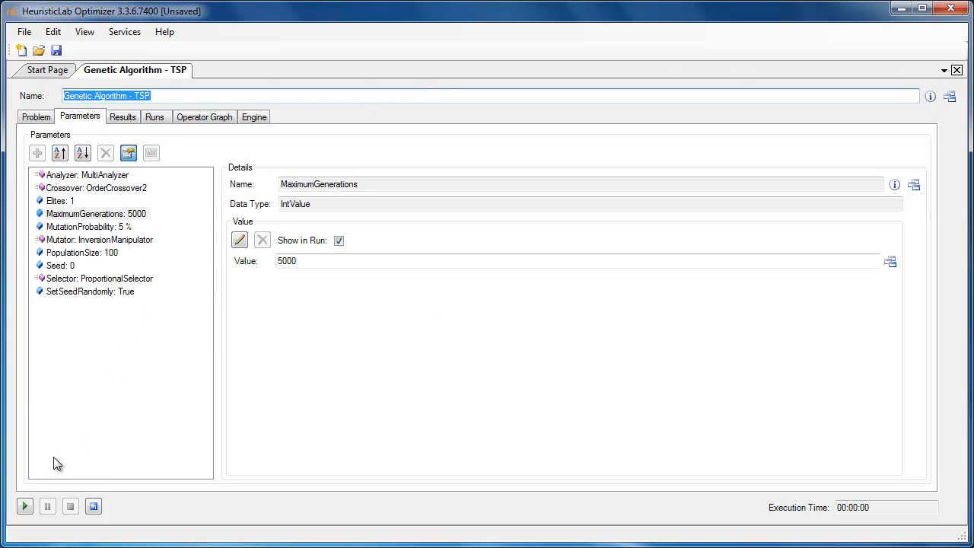
mouse_move(25, 506)
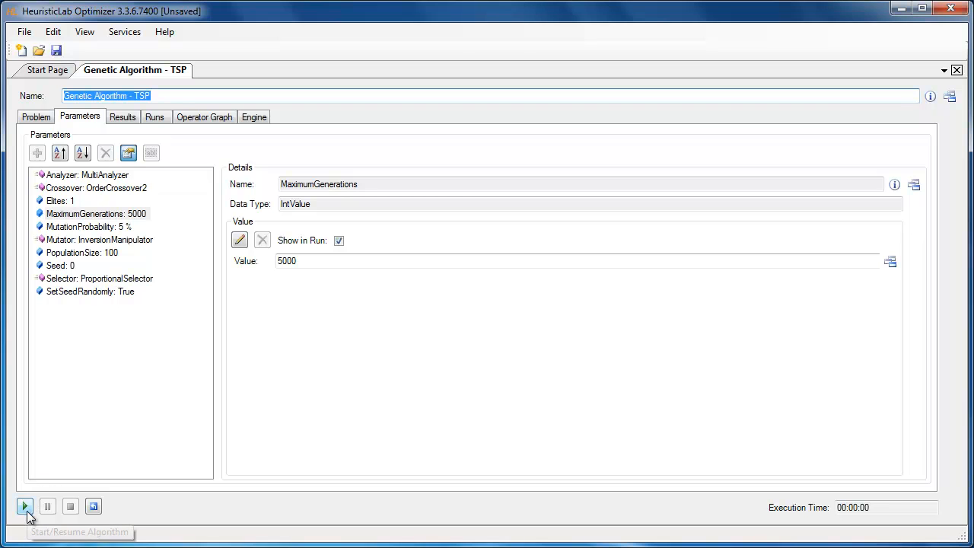
left_click(25, 506)
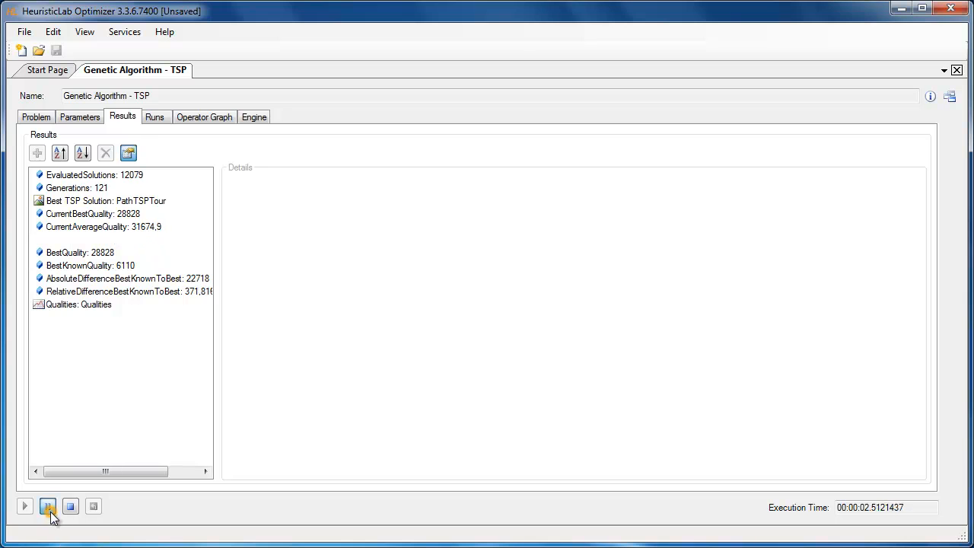
left_click(78, 304)
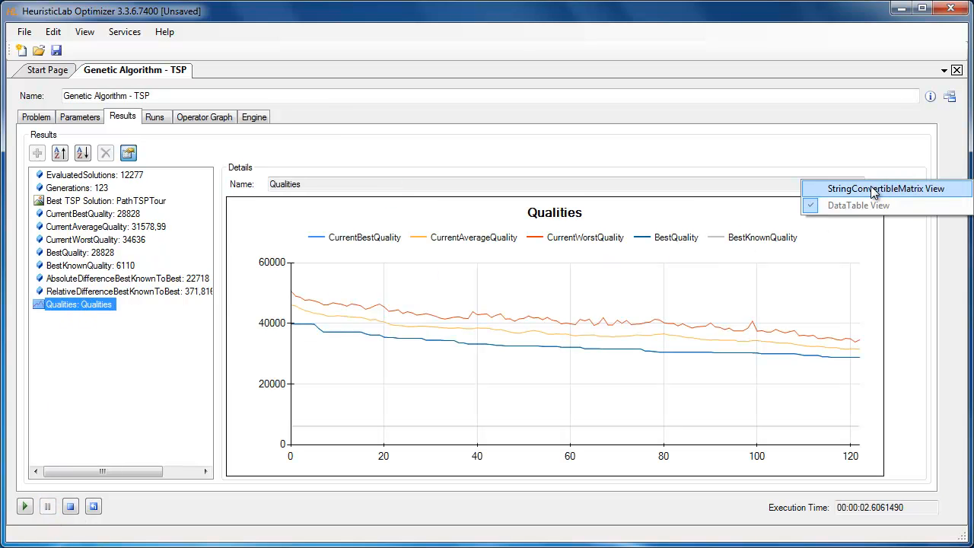
left_click(883, 188)
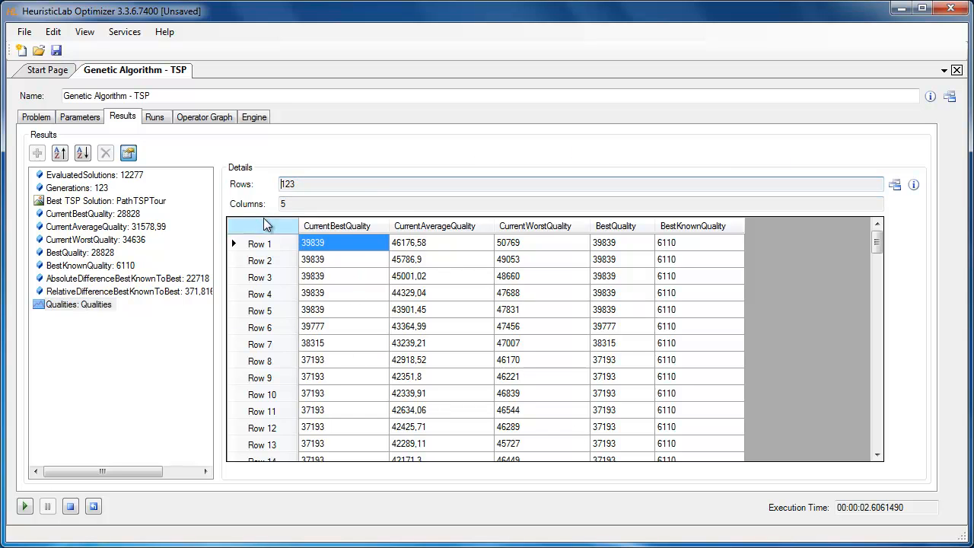
left_click(262, 226)
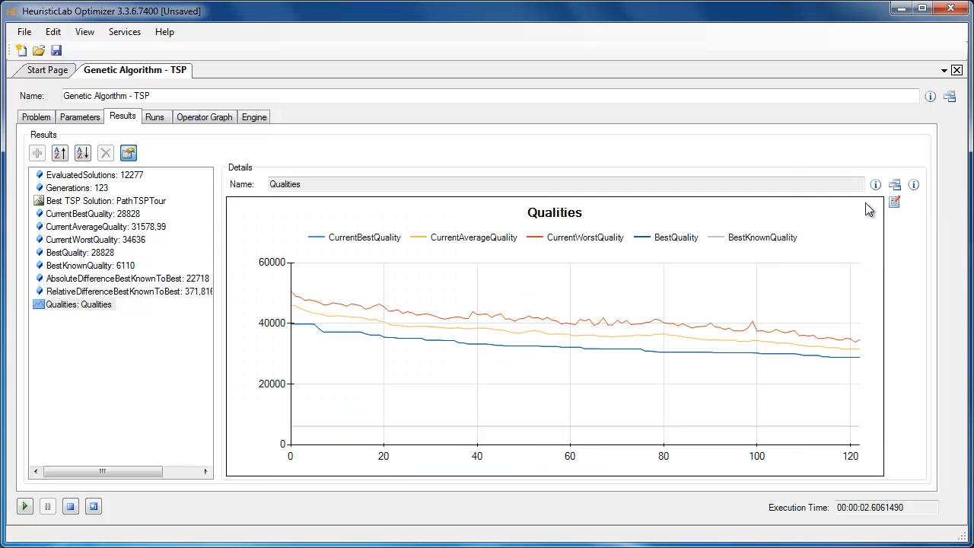
mouse_move(895, 206)
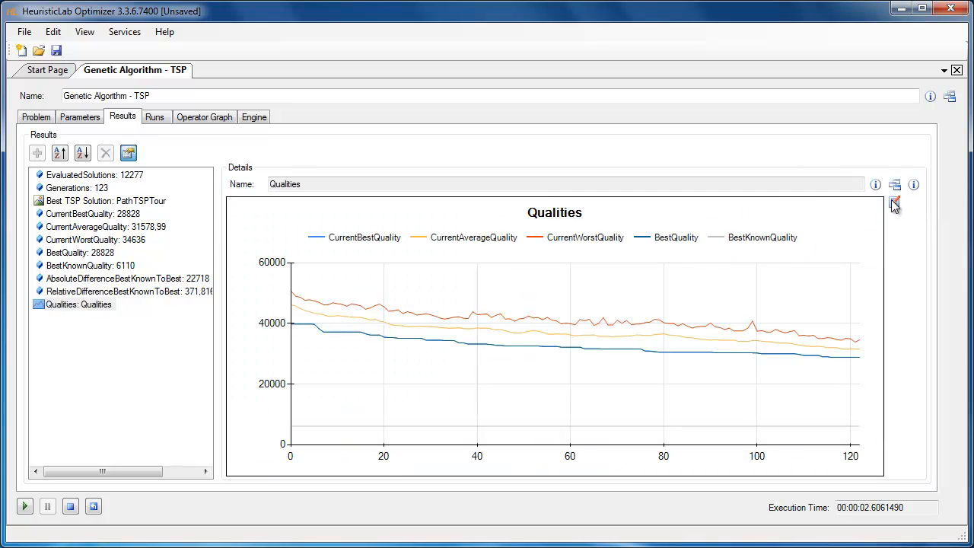
mouse_move(895, 204)
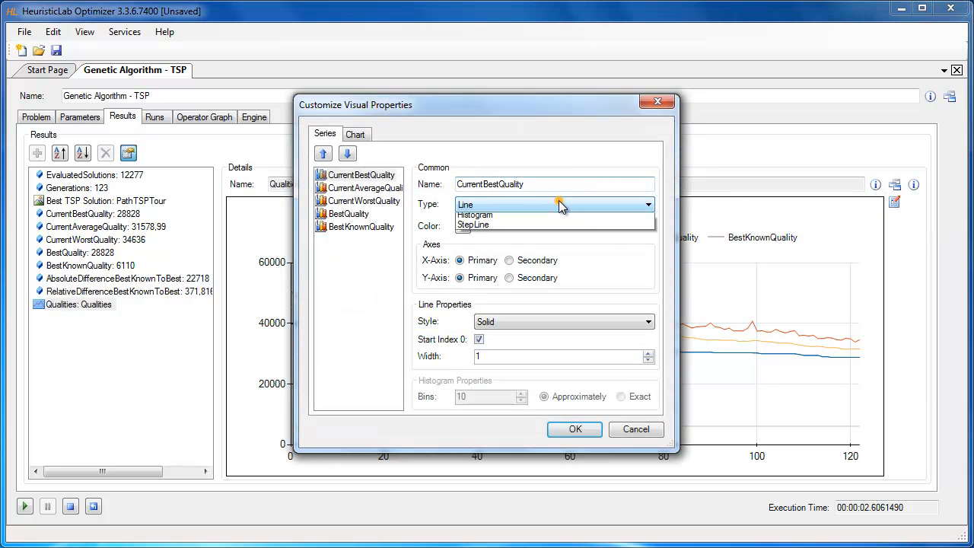
Step: Dash CurrentBestQuality on a secondary y-axis and title the chart 'Qualities Custom'
left_click(648, 204)
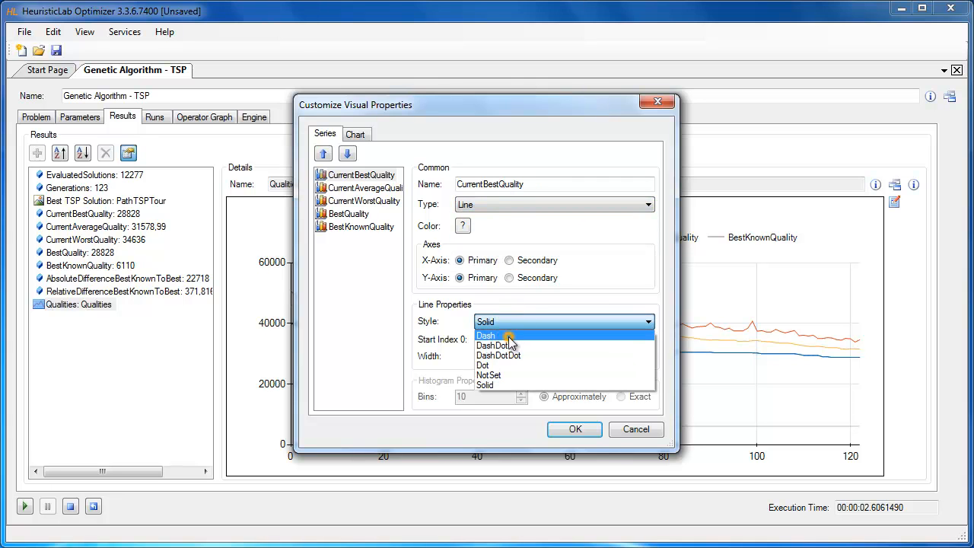
left_click(486, 335)
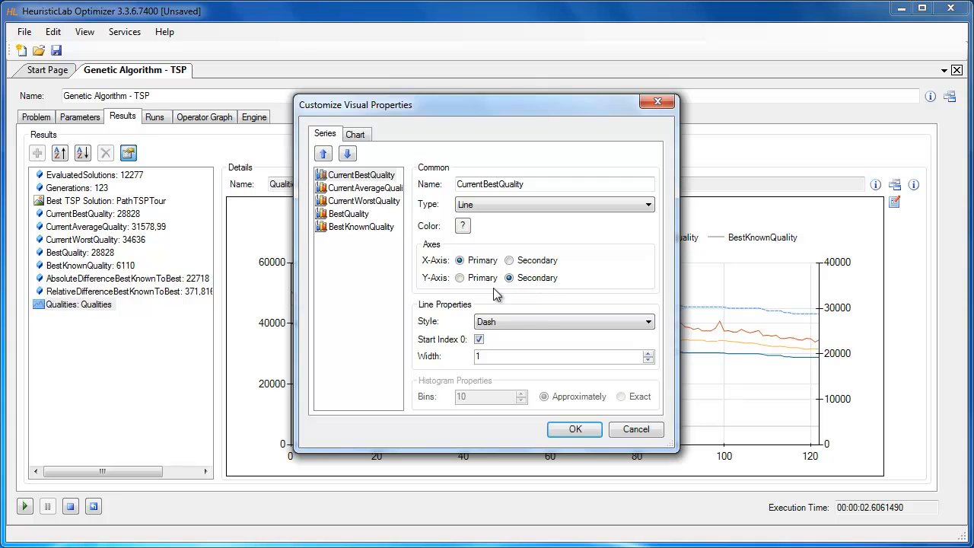
left_click(356, 134)
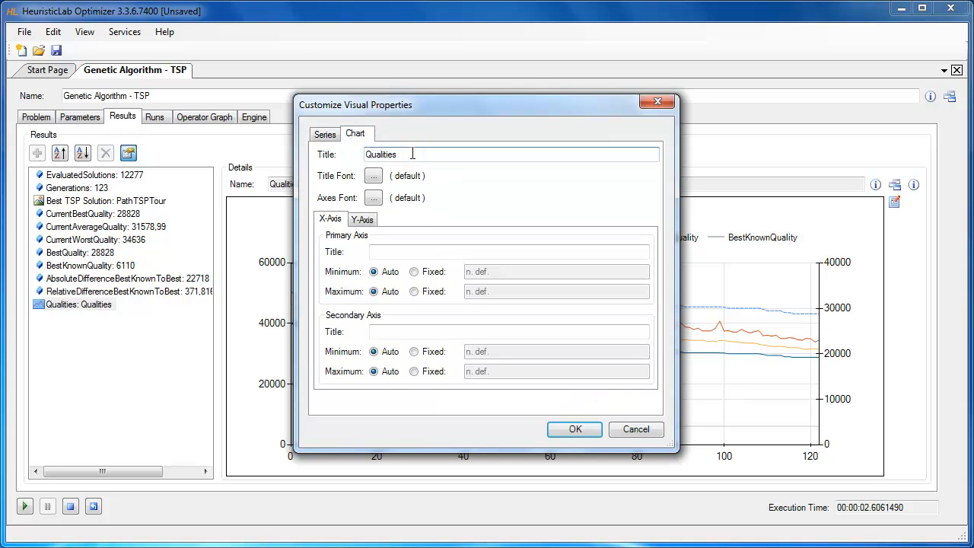
type("Custom")
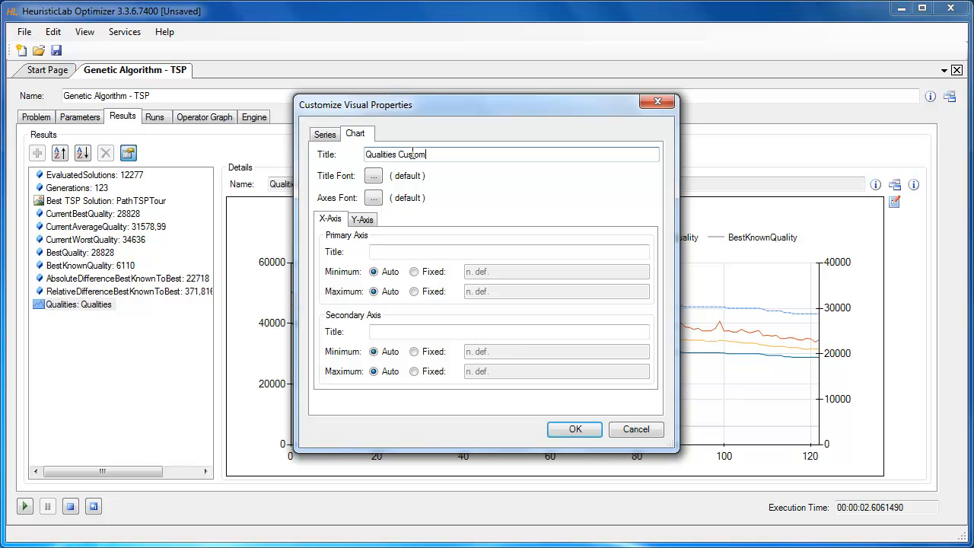
left_click(575, 429)
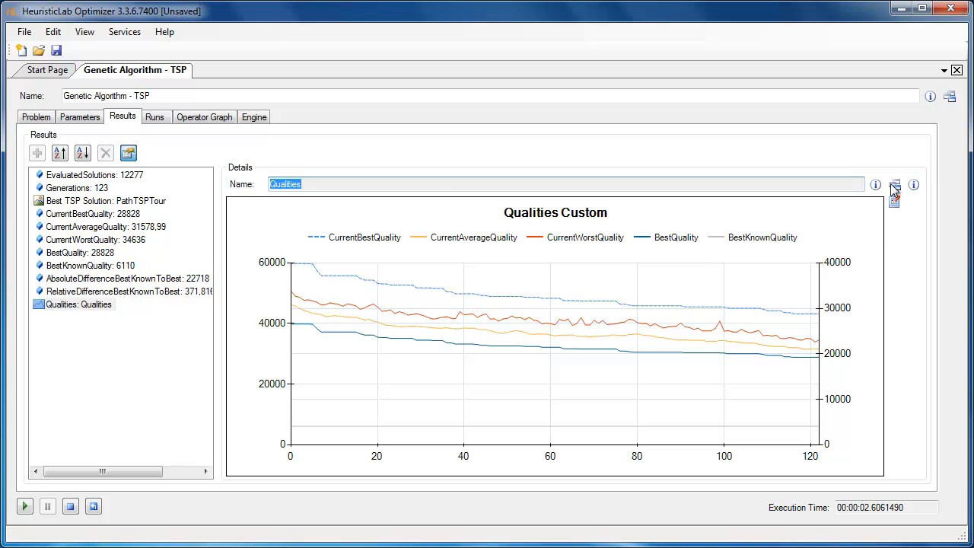
mouse_move(895, 185)
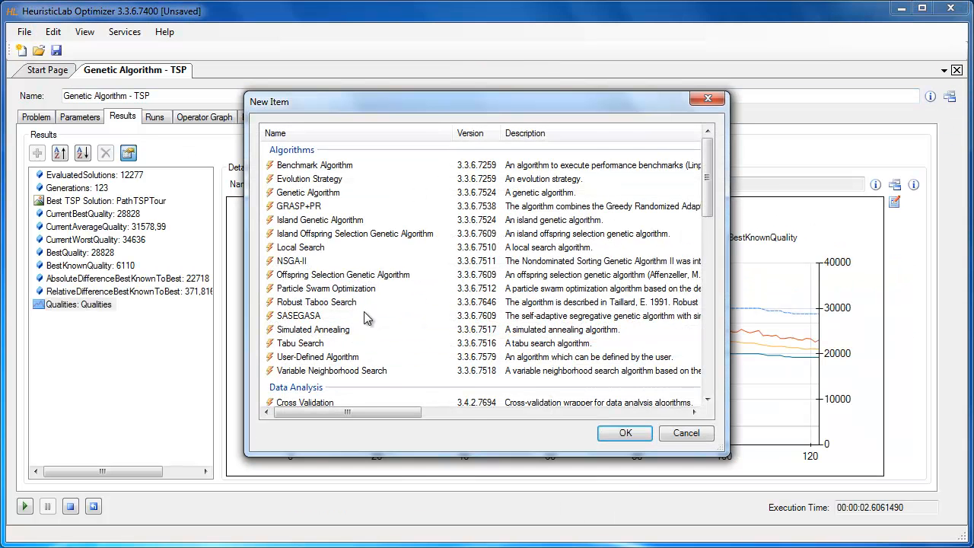
Step: Create a bur26a Quadratic Assignment Problem and drop it onto the algorithm's Problem tab
left_click(330, 303)
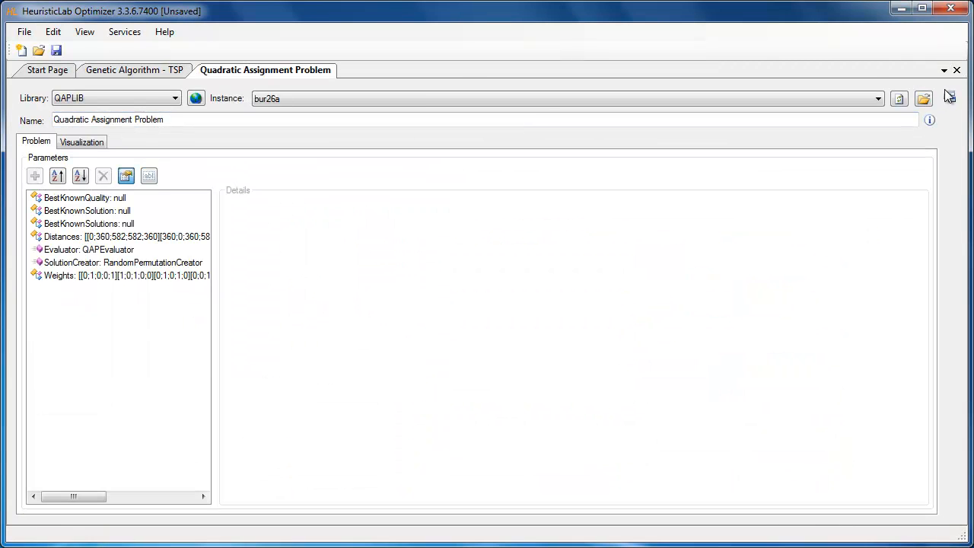
left_click(134, 70)
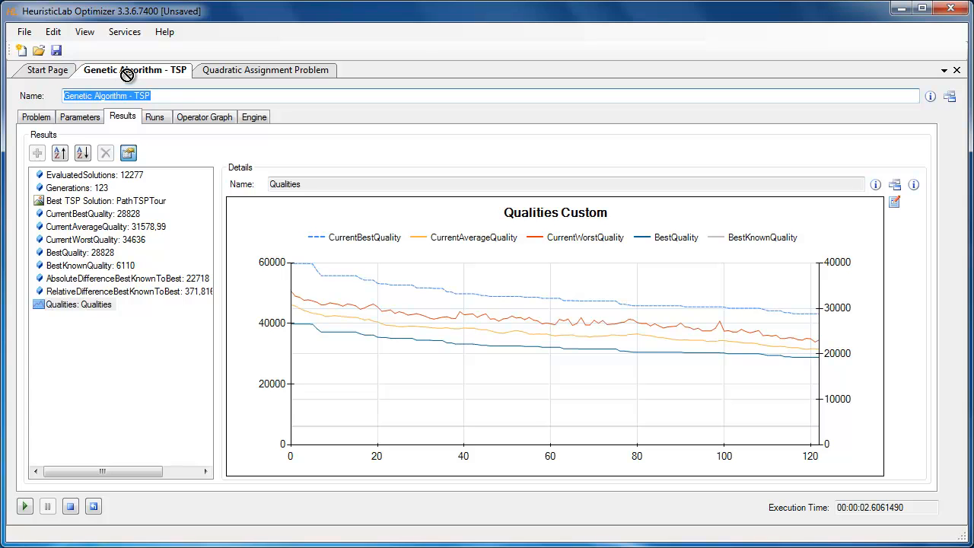
left_click(36, 116)
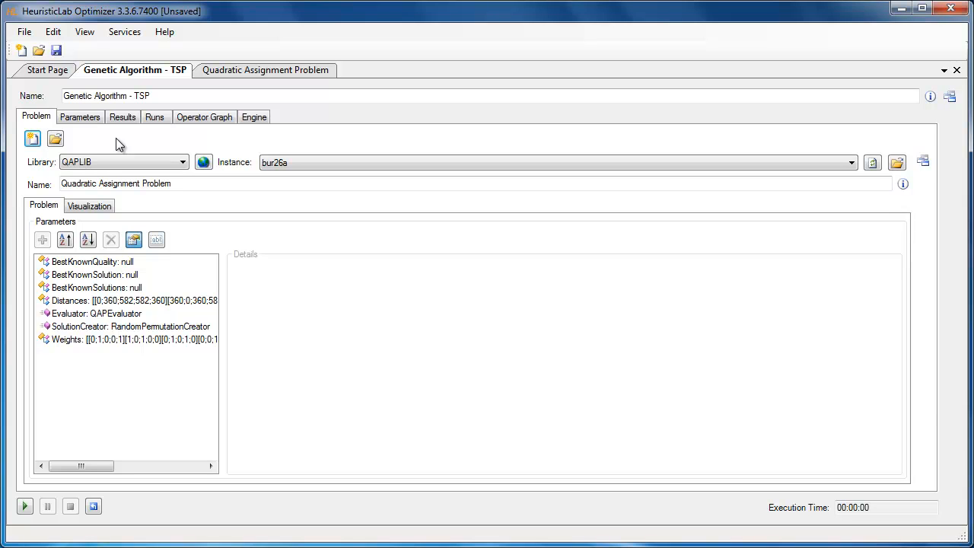
mouse_move(114, 147)
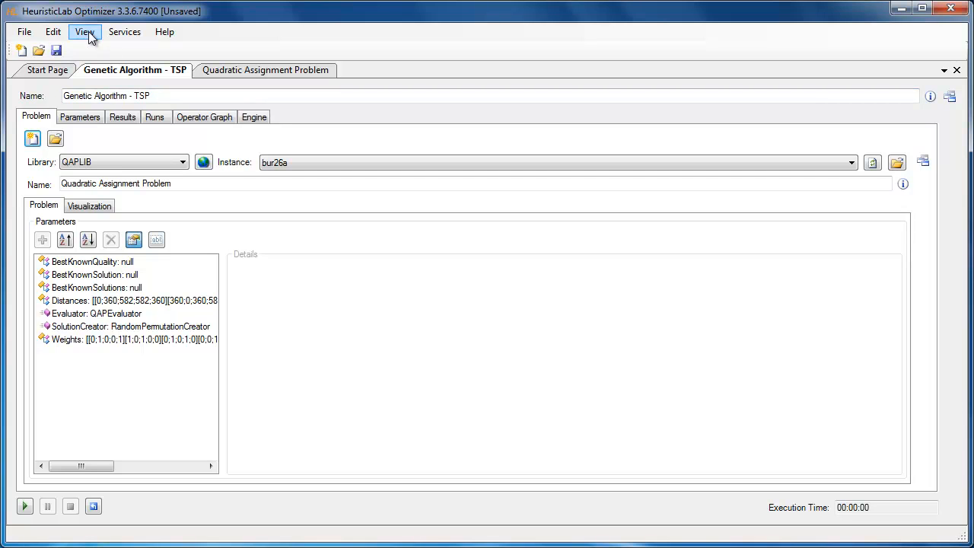
Step: Bring the Start Page forward and show the Clipboard panel
left_click(85, 31)
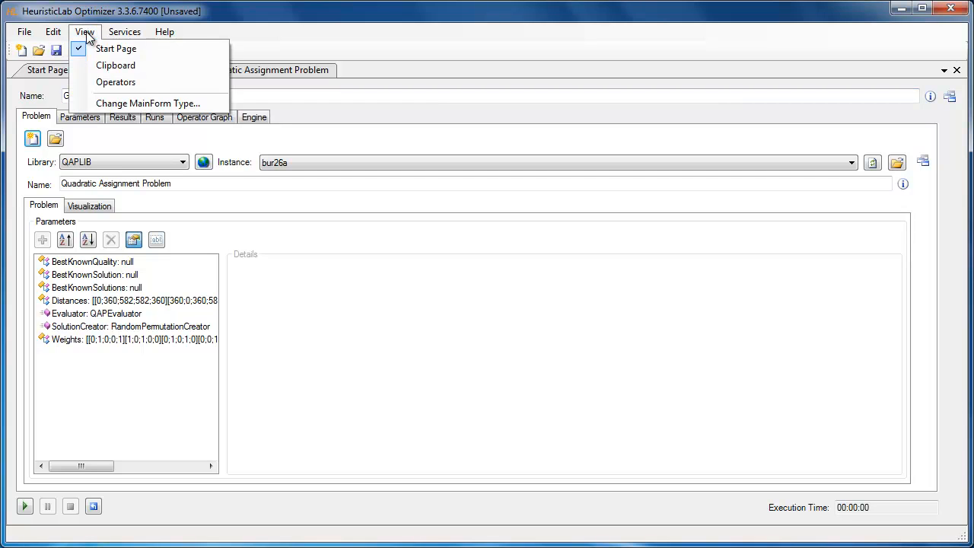
mouse_move(115, 48)
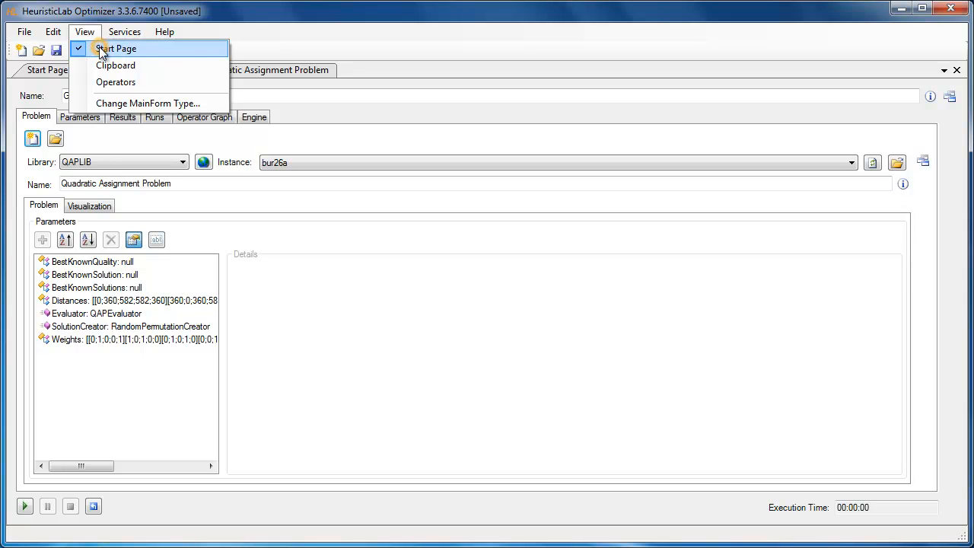
left_click(116, 48)
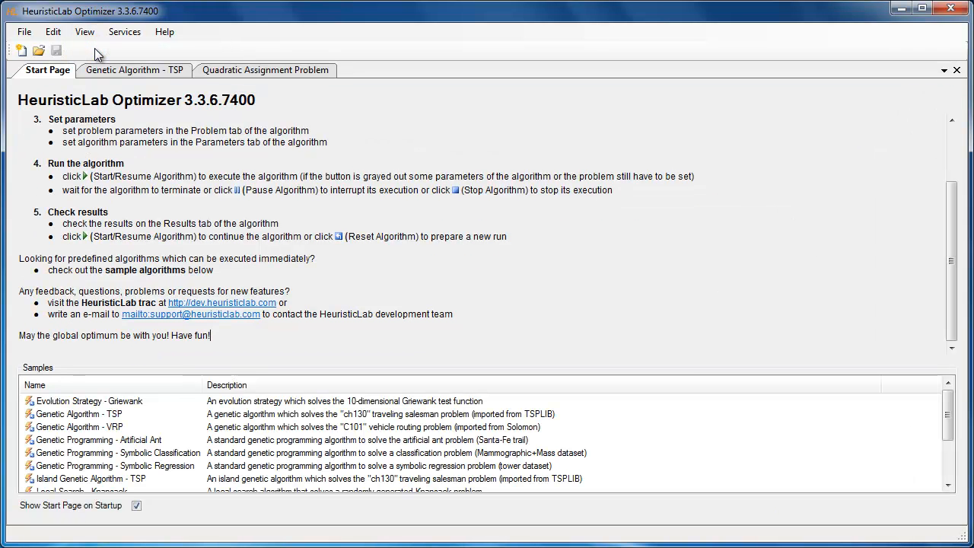
left_click(84, 31)
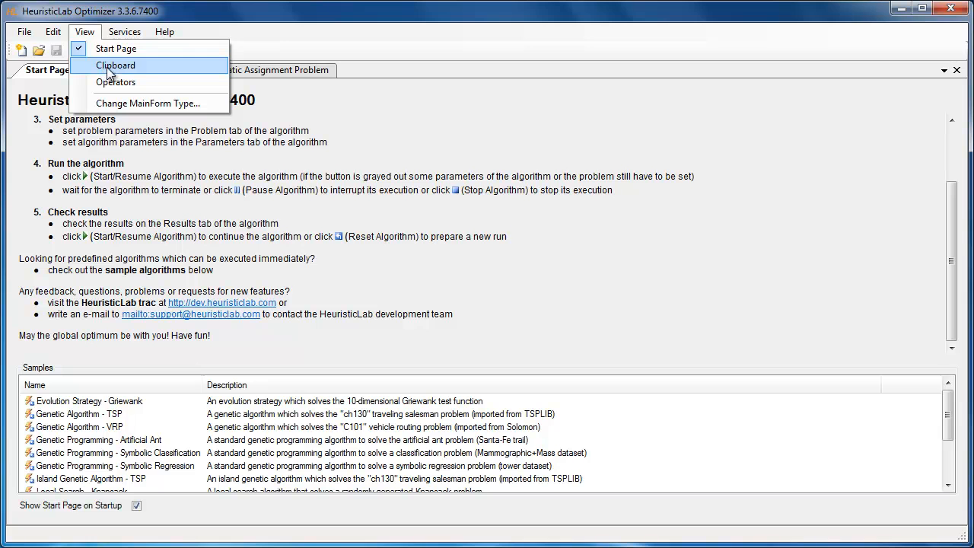
left_click(116, 65)
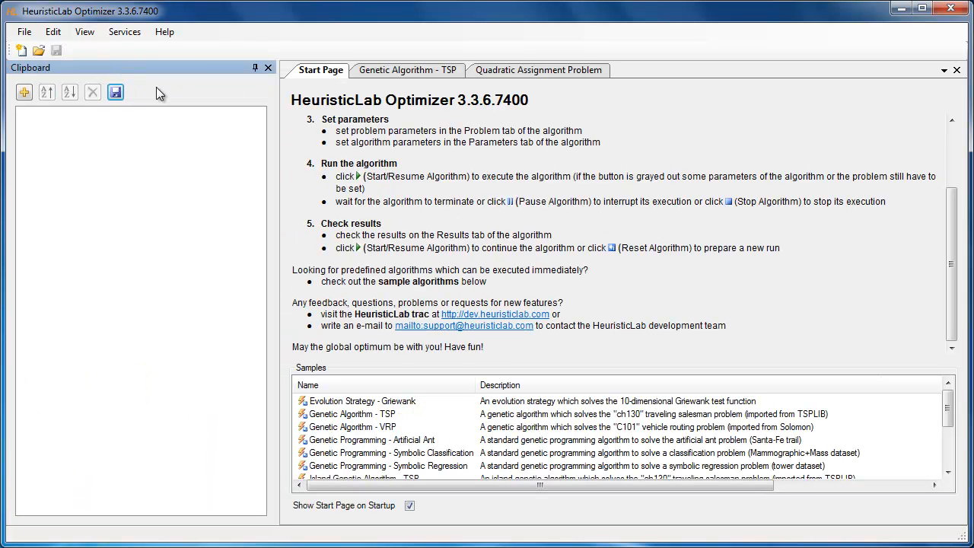
mouse_move(212, 130)
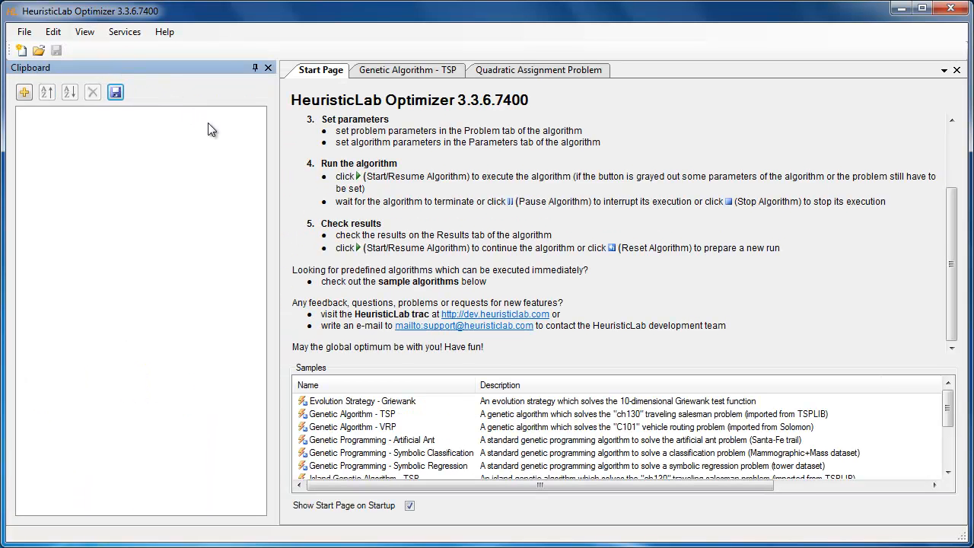
mouse_move(396, 104)
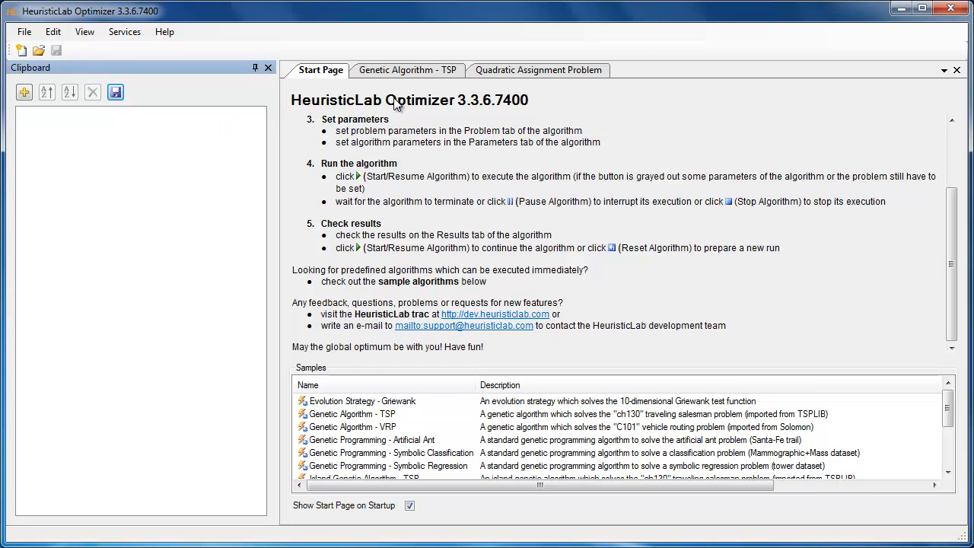
Step: Copy the algorithm to the clipboard and rename it 'Genetic Algorithm - QAP'
left_click(408, 70)
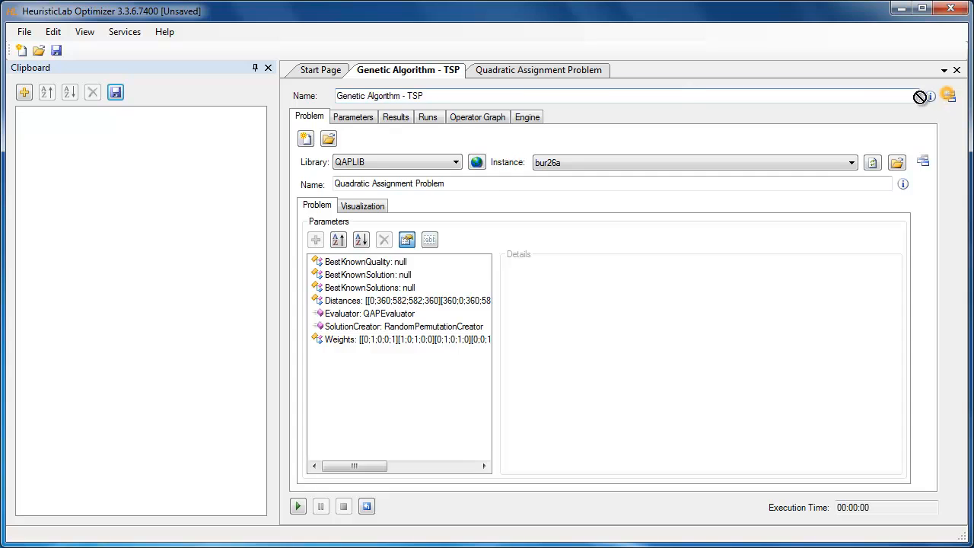
left_click(115, 92)
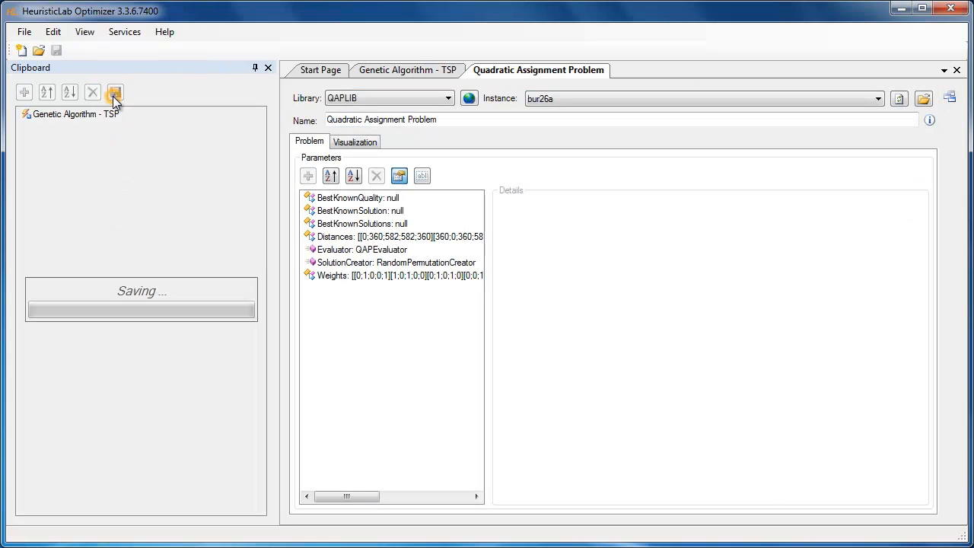
left_click(115, 92)
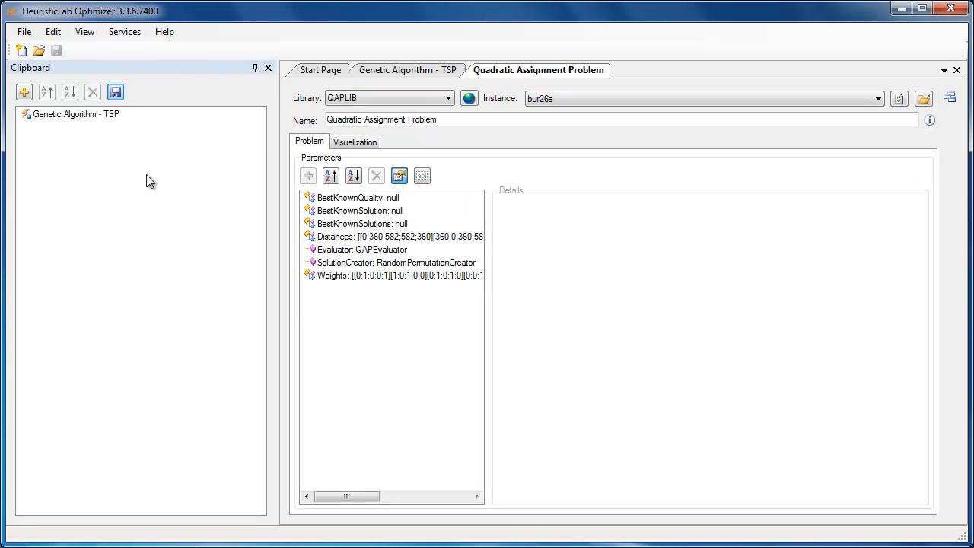
mouse_move(133, 171)
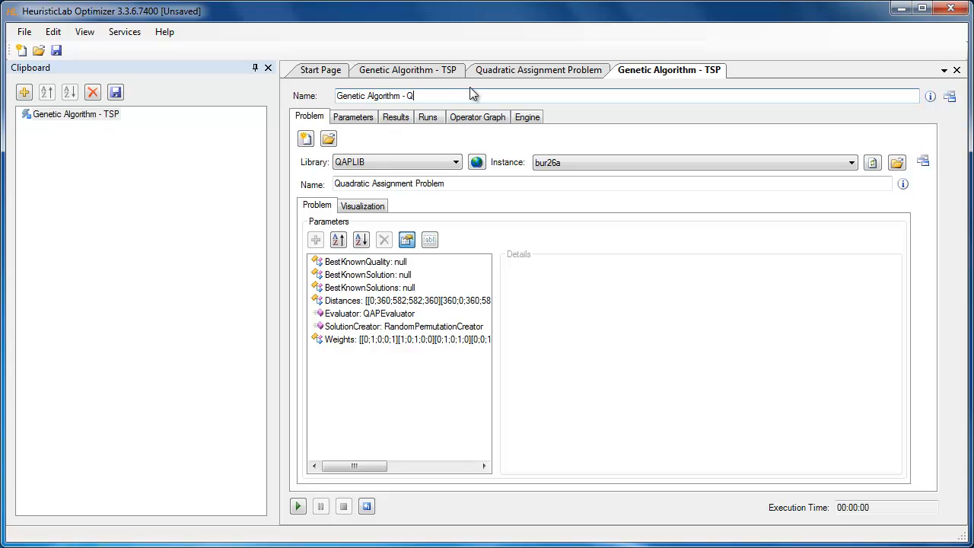
type("AP")
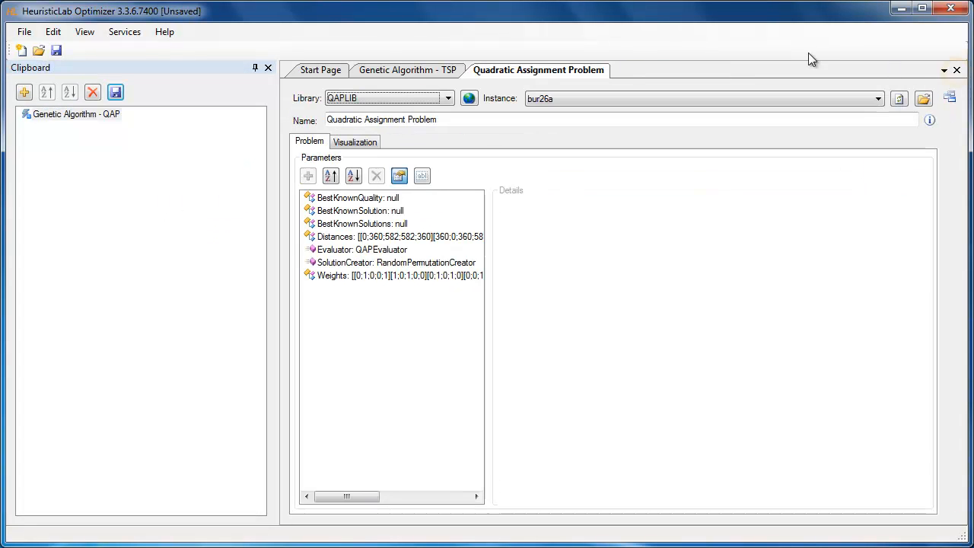
Step: Add the Quadratic Assignment Problem to the clipboard
left_click(53, 31)
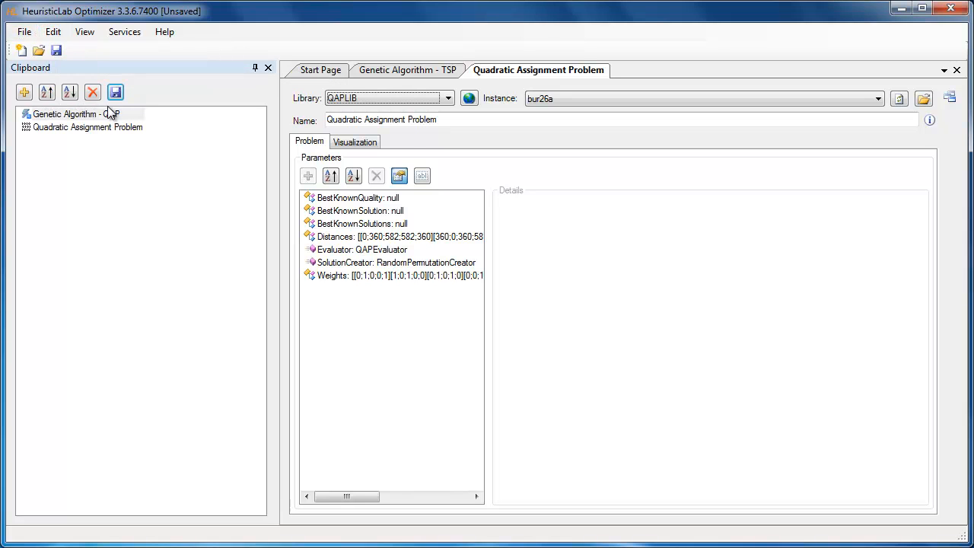
left_click(87, 127)
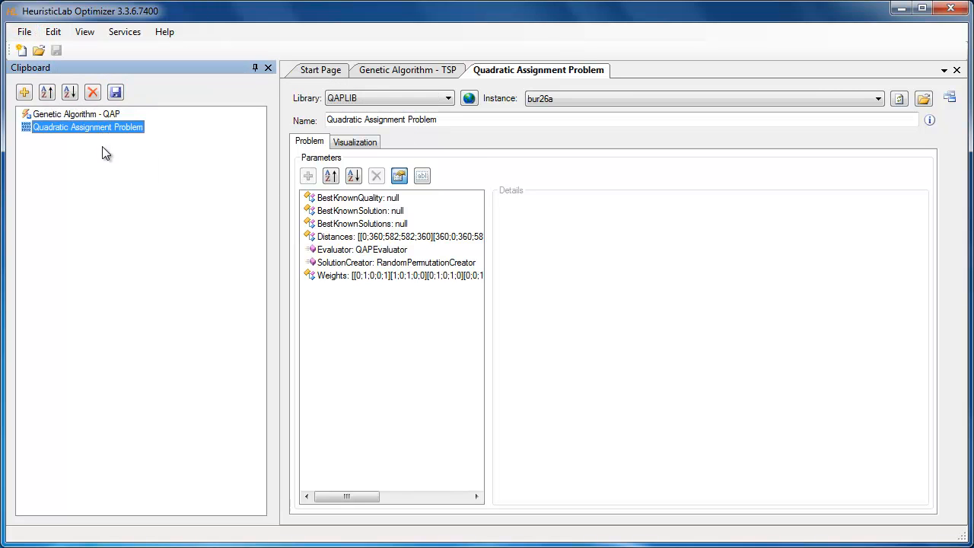
left_click(116, 92)
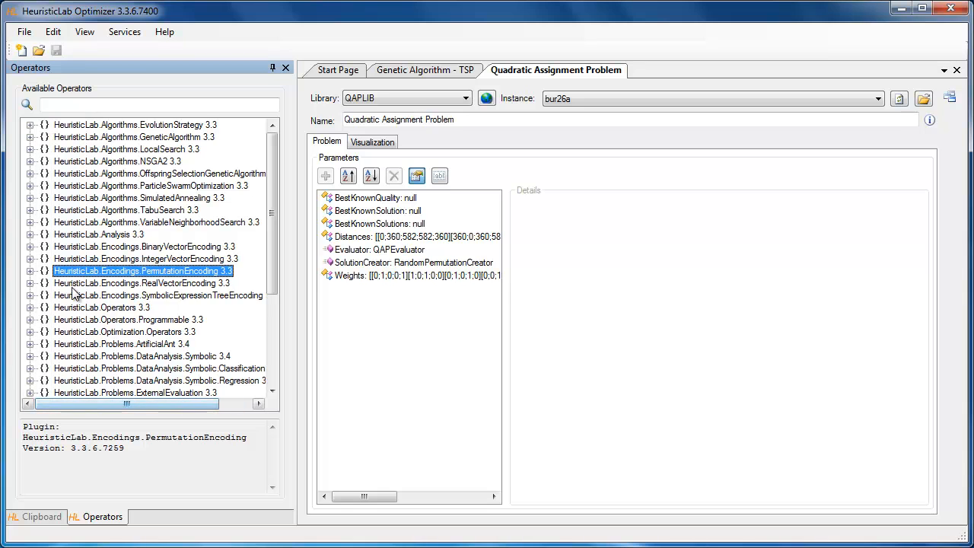
Step: Expand HeuristicLab.Encodings.PermutationEncoding 3.3 in the Available Operators tree
left_click(30, 271)
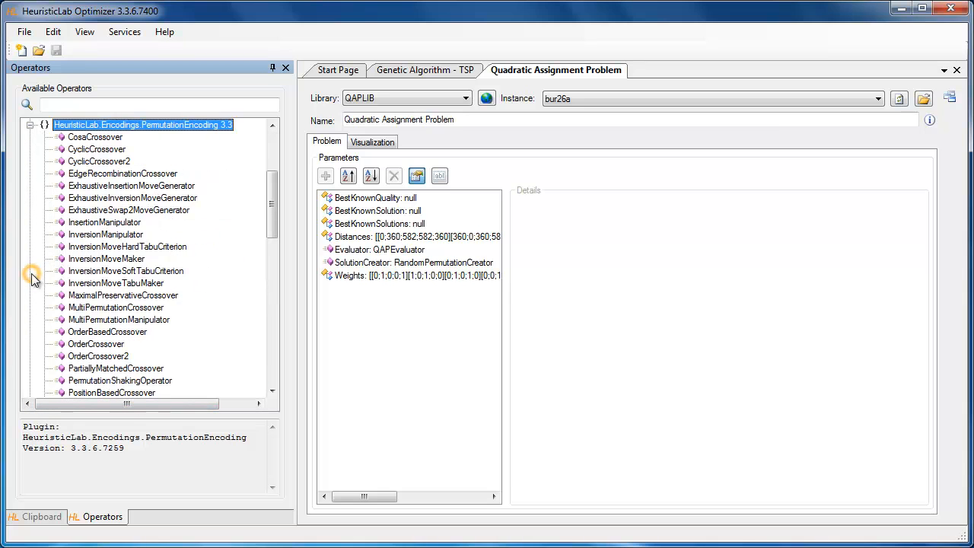
scroll("down", 3)
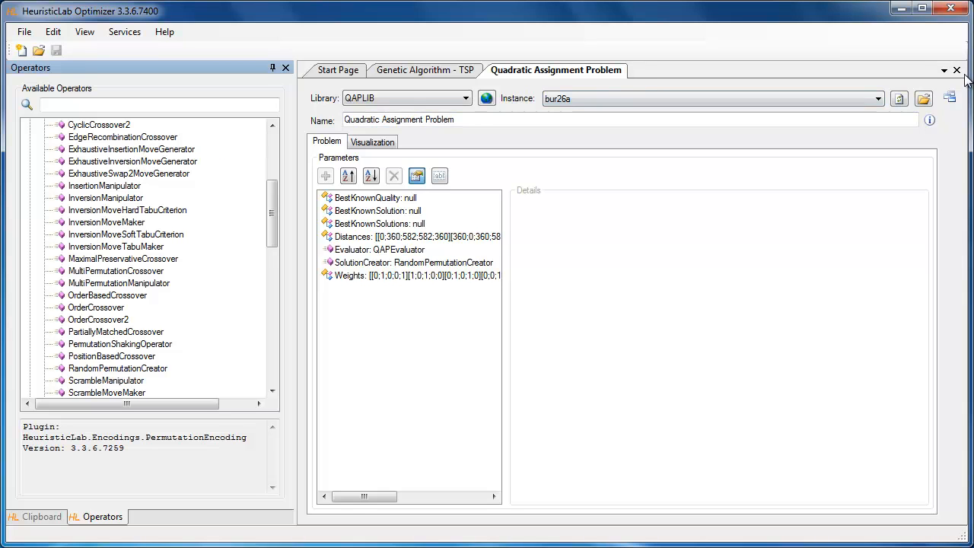
Step: Convert to a user-defined algorithm and open GeneticAlgorithmMainLoop's operator graph
left_click(52, 32)
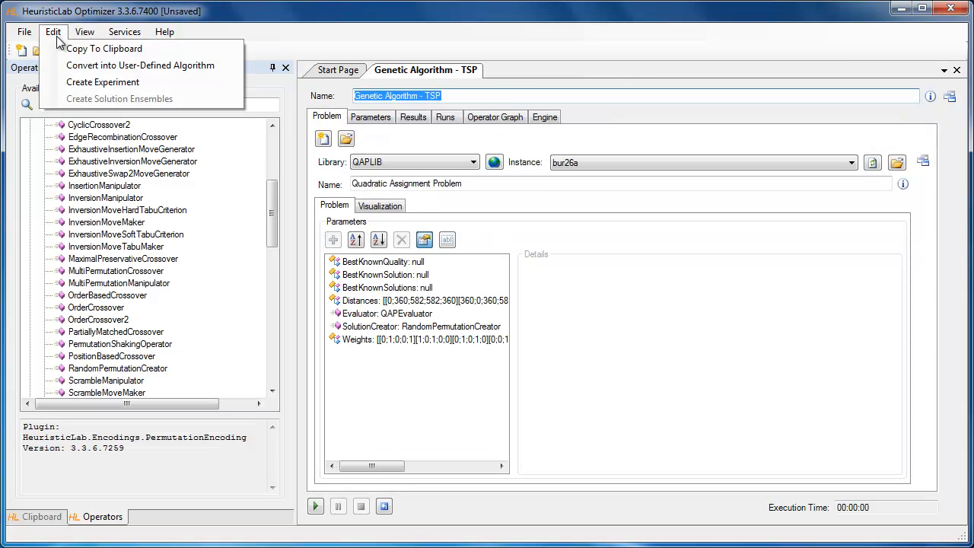
mouse_move(140, 65)
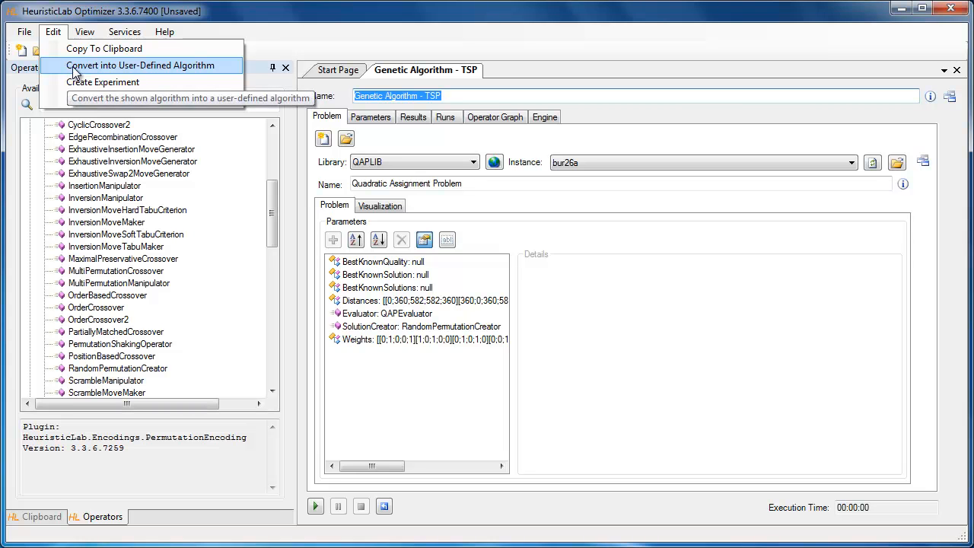
left_click(140, 64)
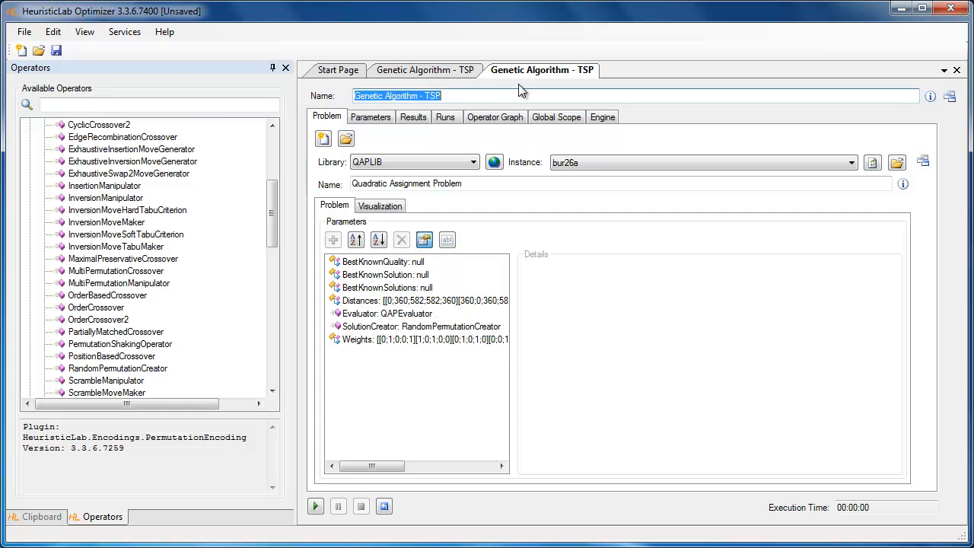
left_click(556, 116)
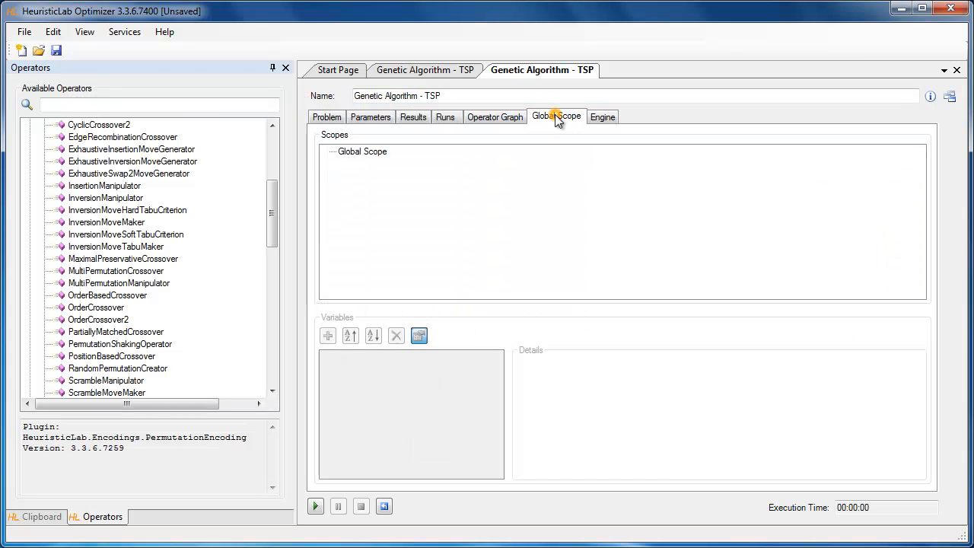
left_click(495, 117)
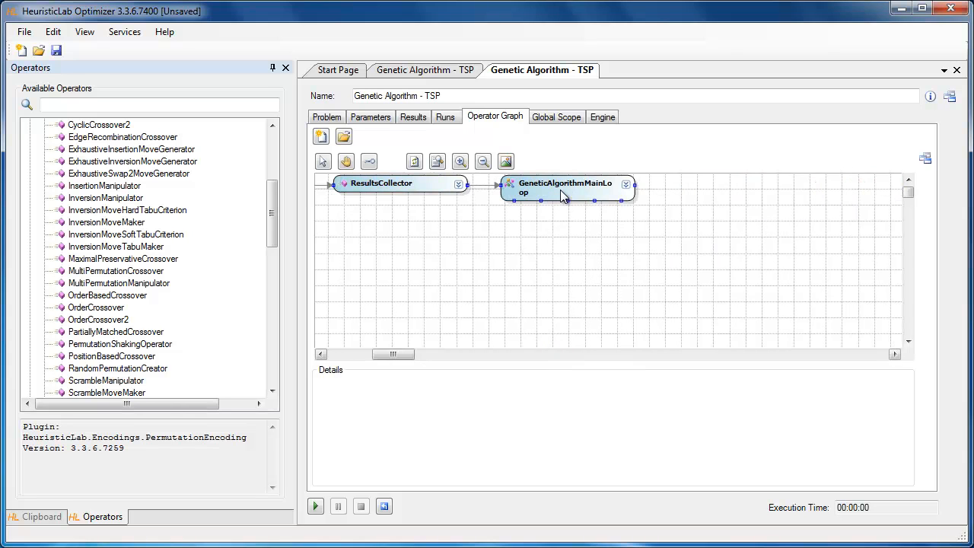
double_click(564, 187)
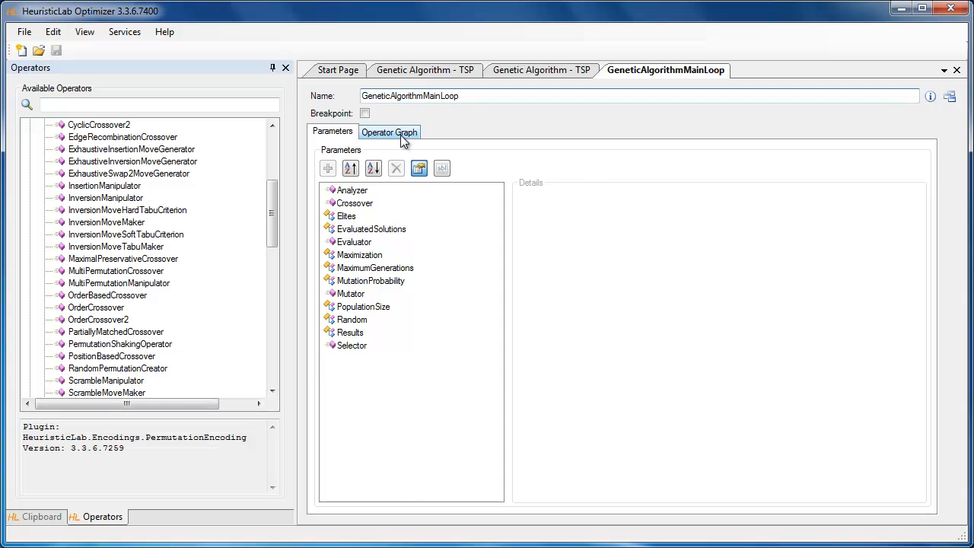
left_click(389, 131)
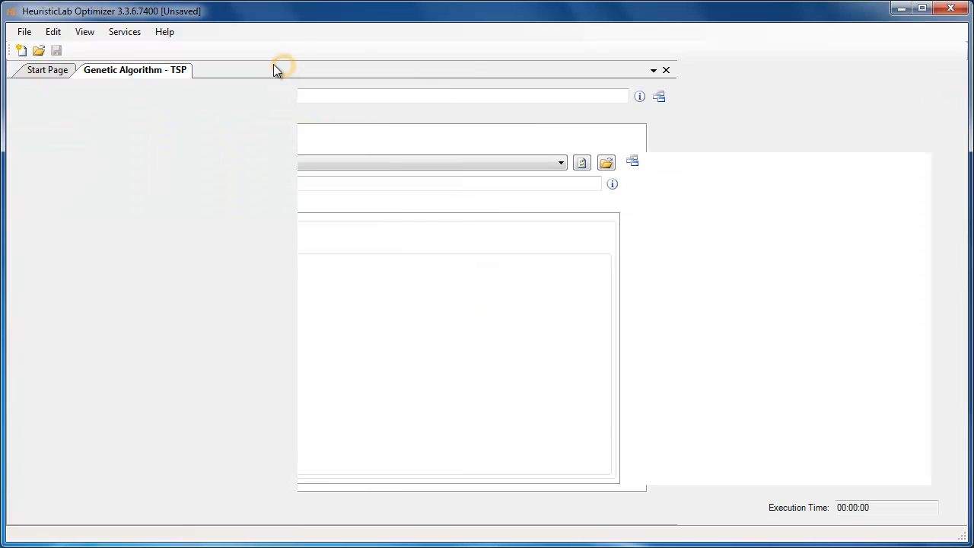
Step: Create a 10-repetition batch-run experiment and inspect the second run's MaximumGenerations (5000)
left_click(52, 32)
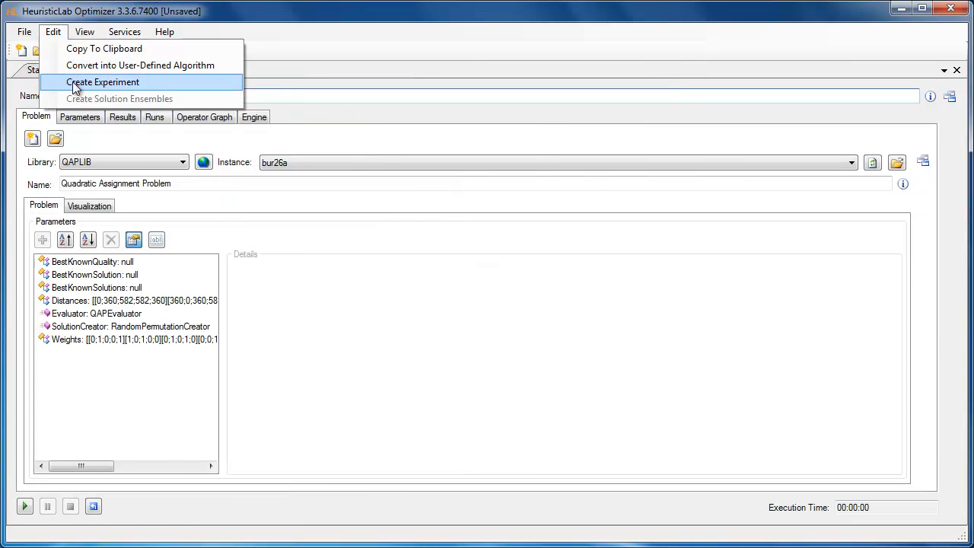
left_click(103, 82)
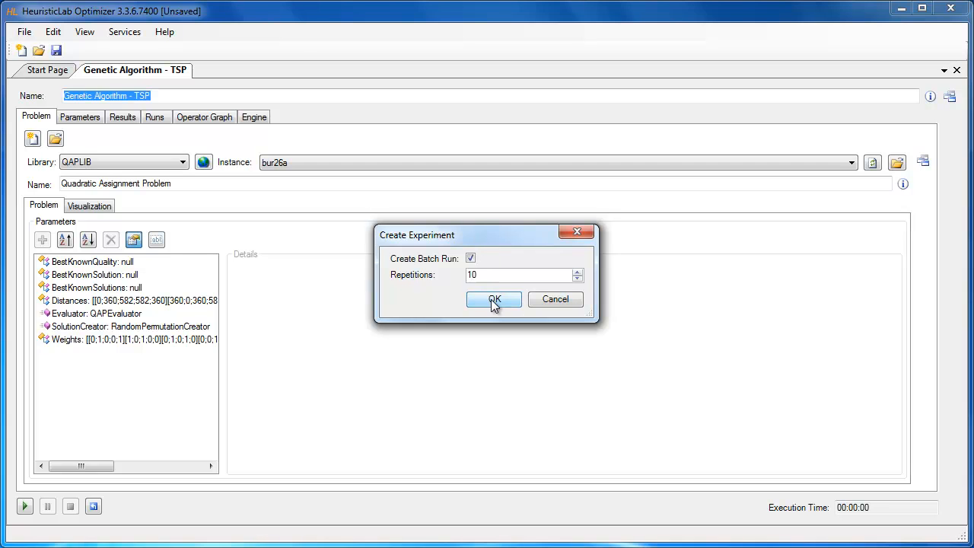
left_click(493, 300)
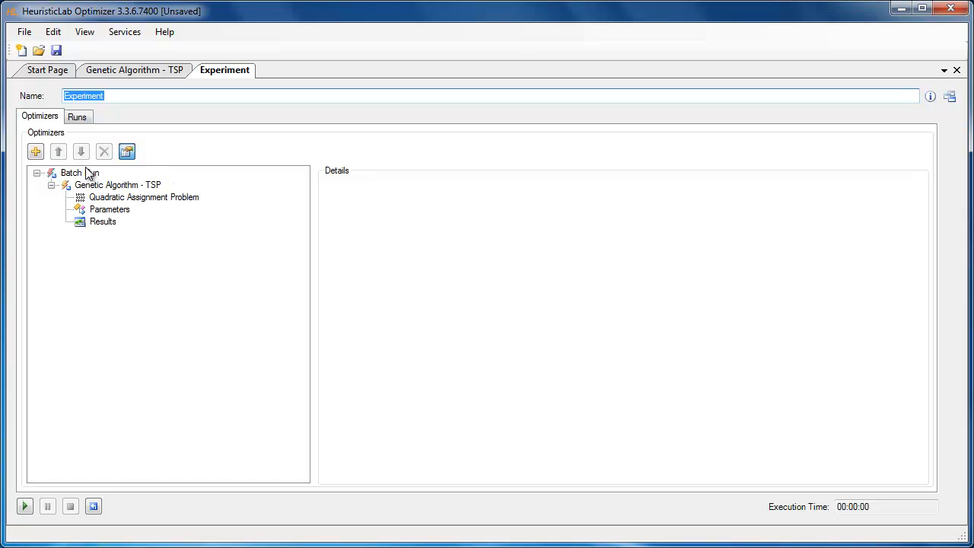
left_click(70, 173)
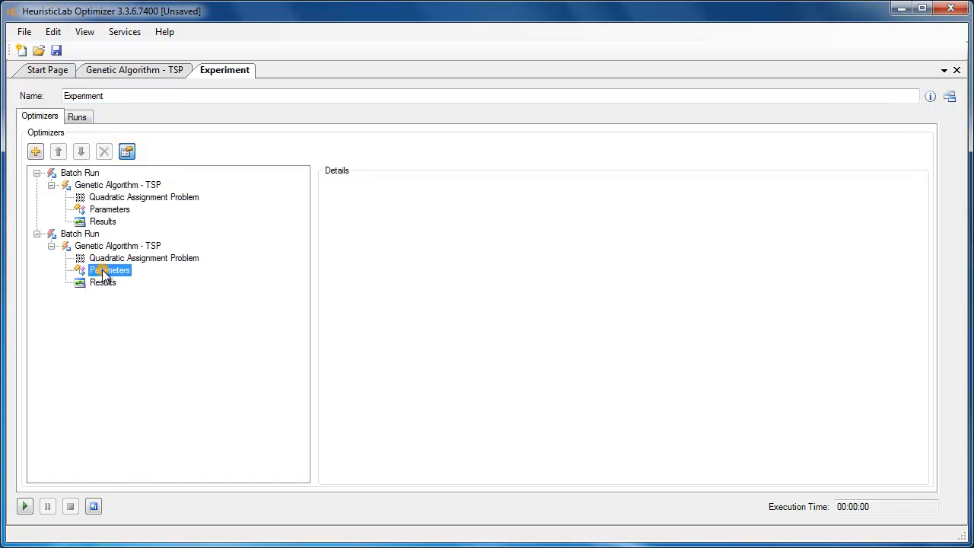
left_click(110, 270)
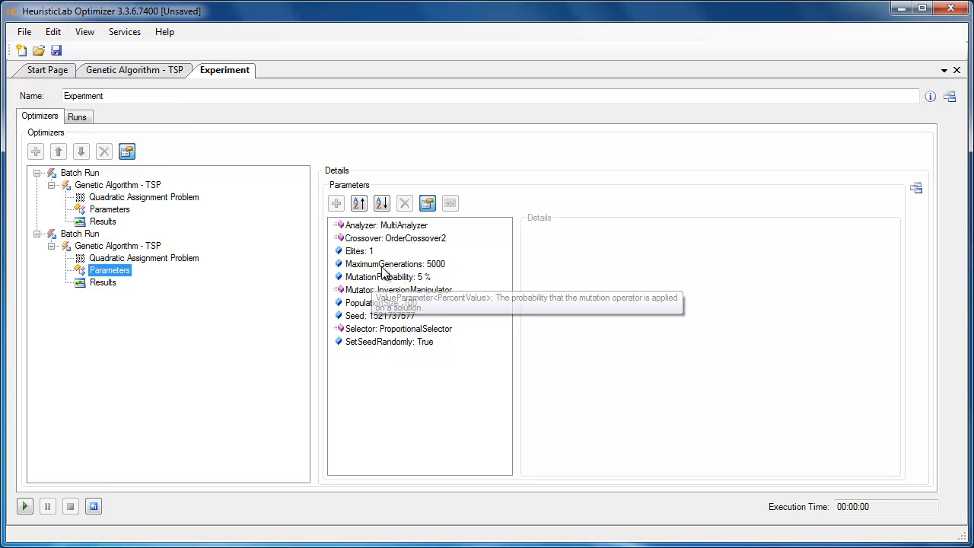
left_click(395, 264)
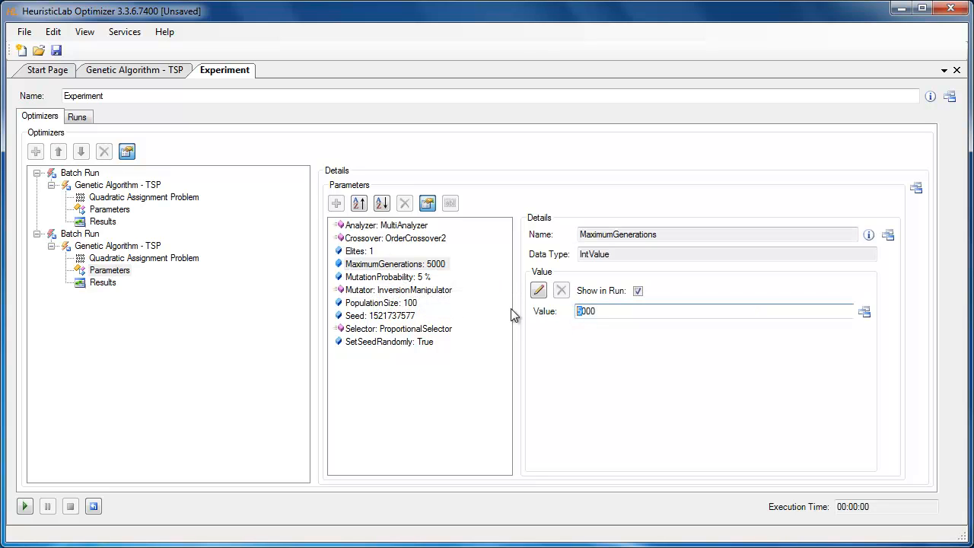